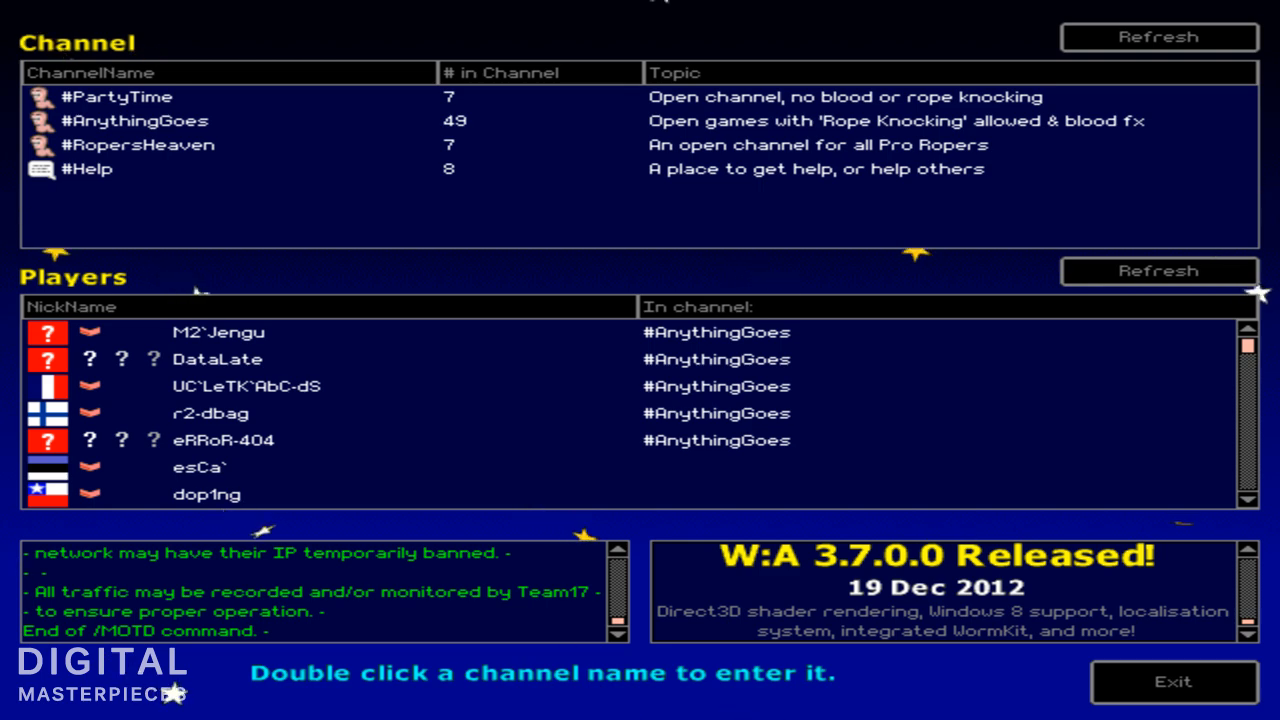
{"action": "mouse_move", "coordinate": [1003, 53]}
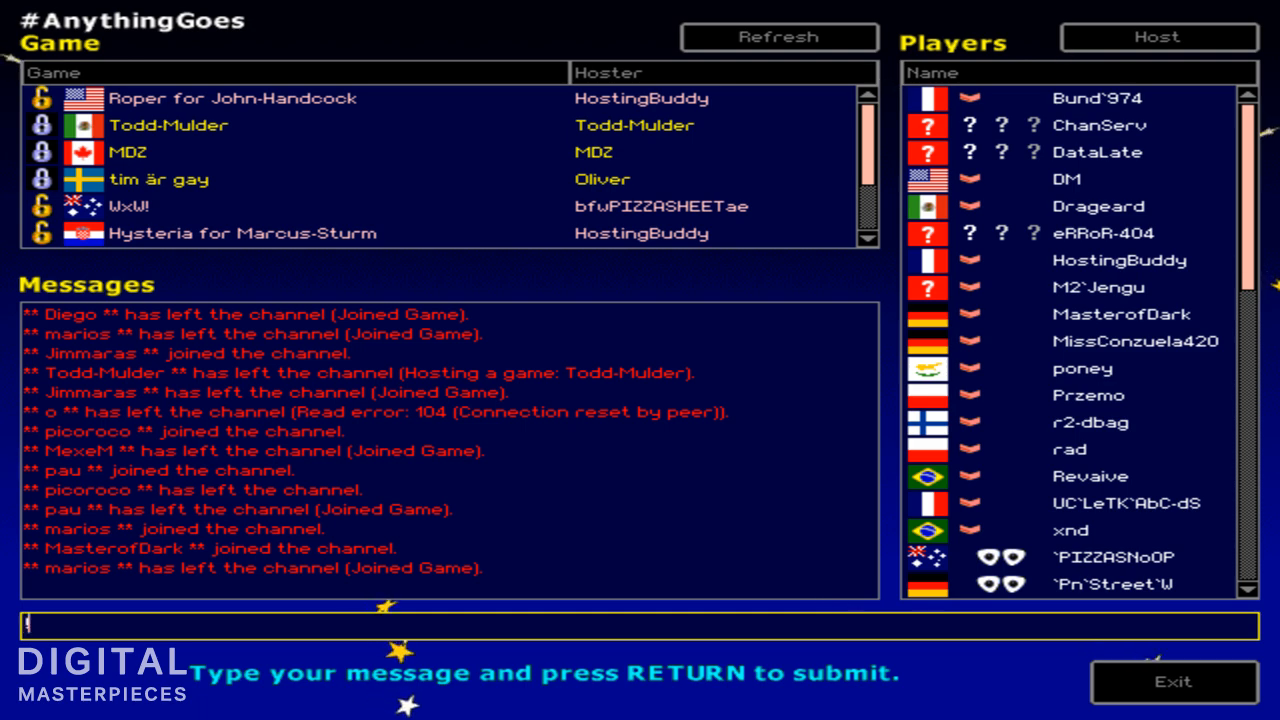
- Have HostingBuddy host an intermediate game with !host intermediate, then refresh the game list
{"action": "type", "text": "!host"}
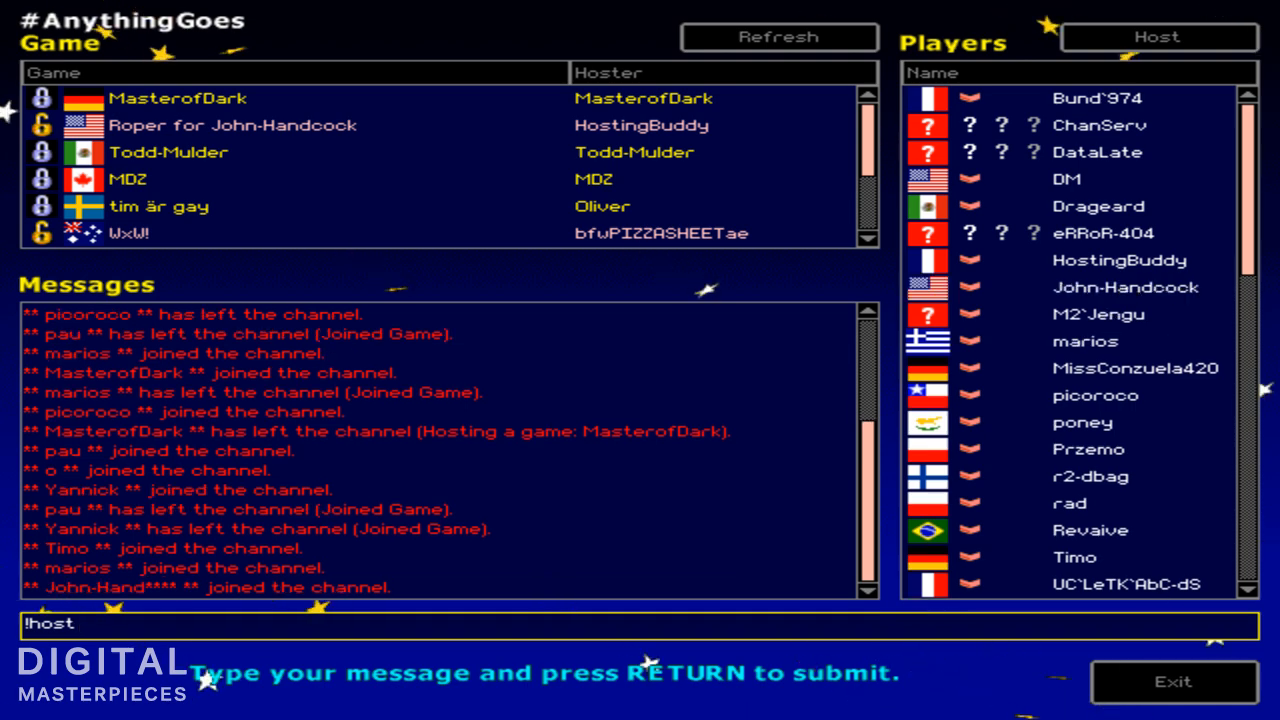
{"action": "type", "text": "intermediat"}
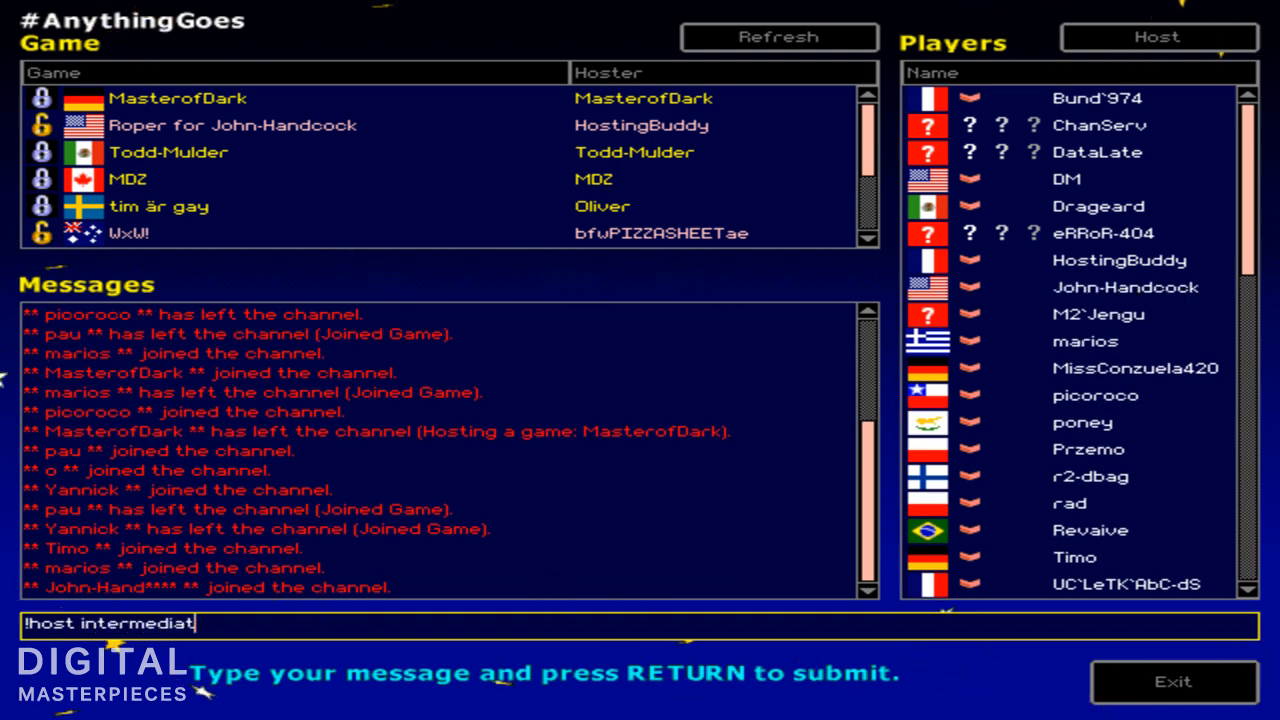
{"action": "key", "text": "Return"}
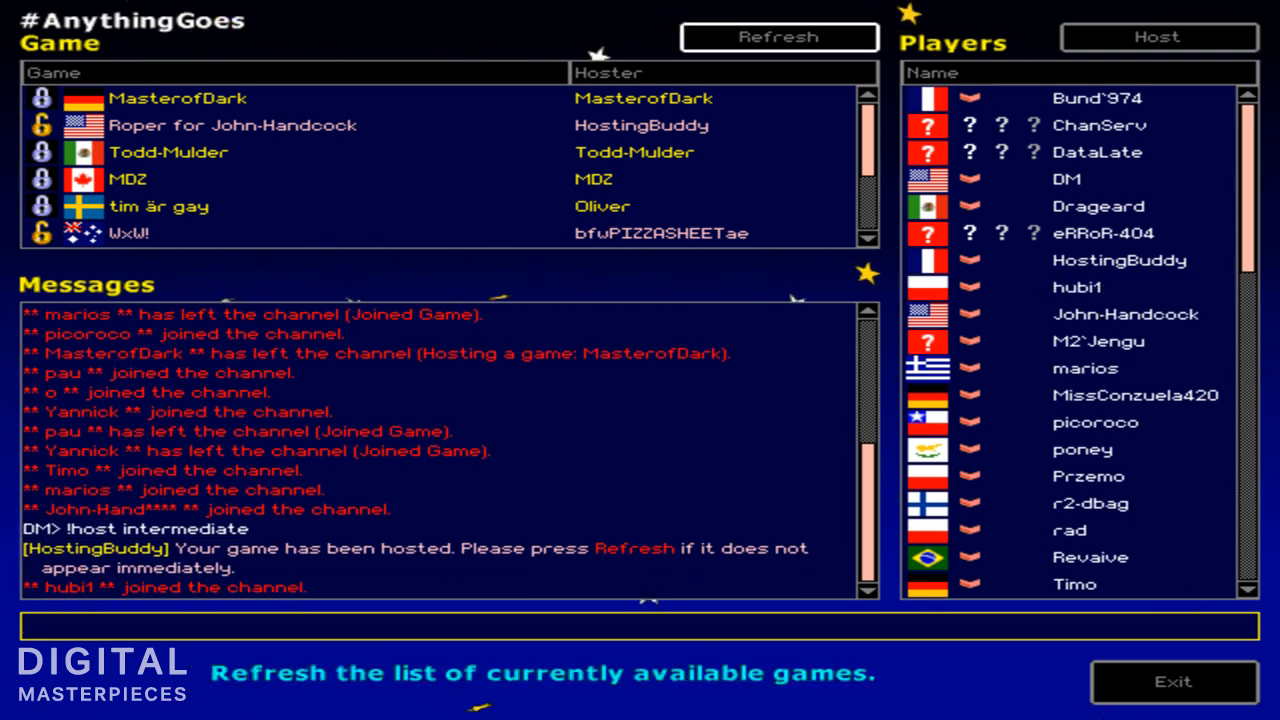
{"action": "left_click", "coordinate": [778, 37]}
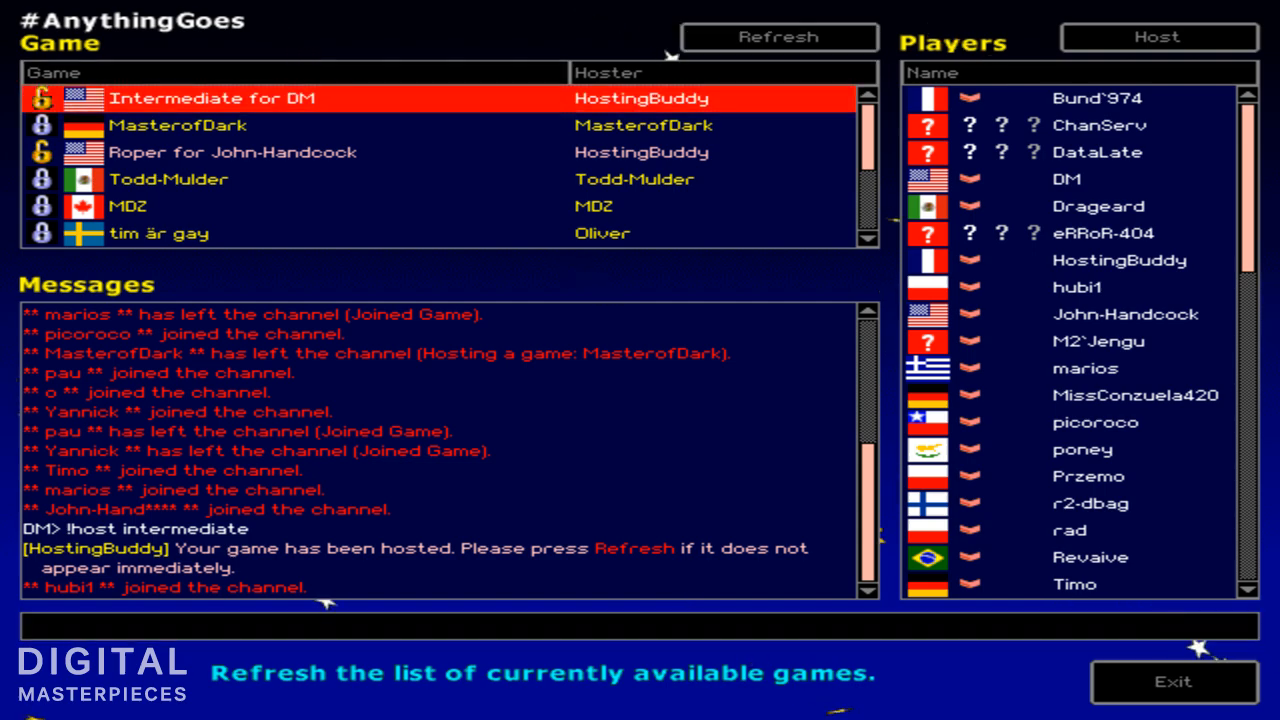
- Join the Intermediate game, kick guest rad and close the game to new players
{"action": "double_click", "coordinate": [300, 98]}
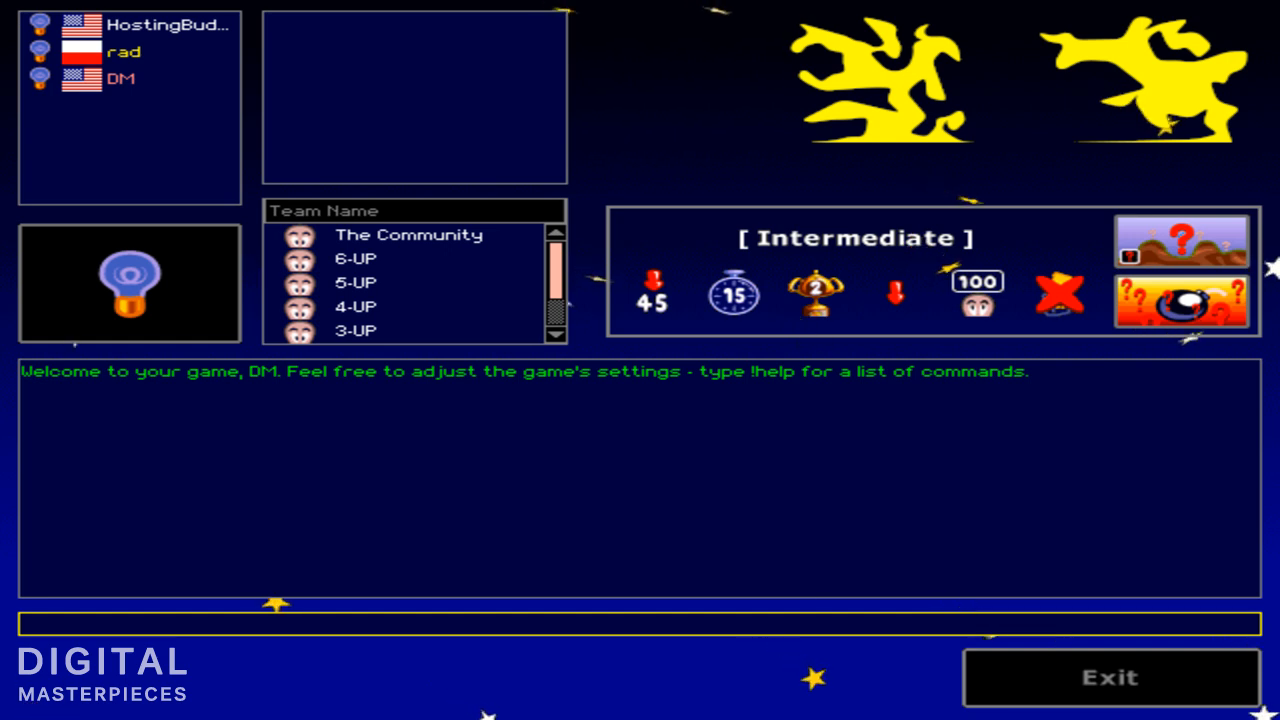
{"action": "type", "text": "!kick ra"}
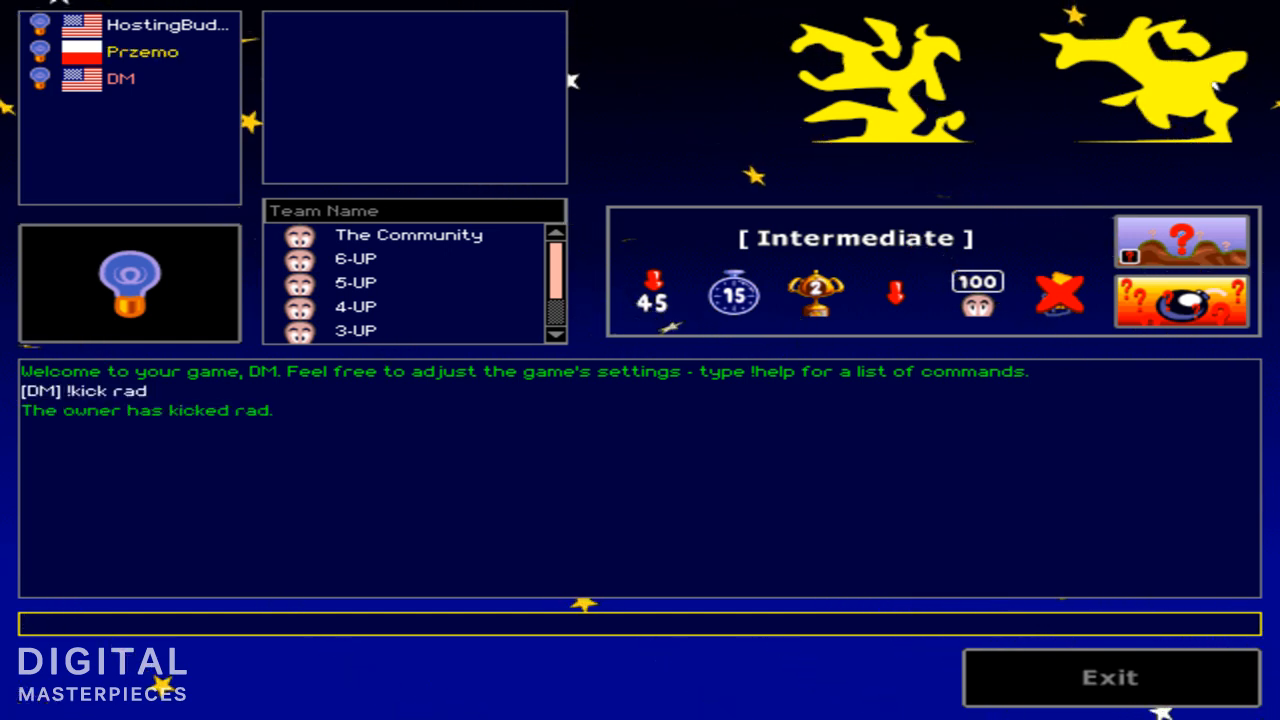
{"action": "type", "text": "!kick"}
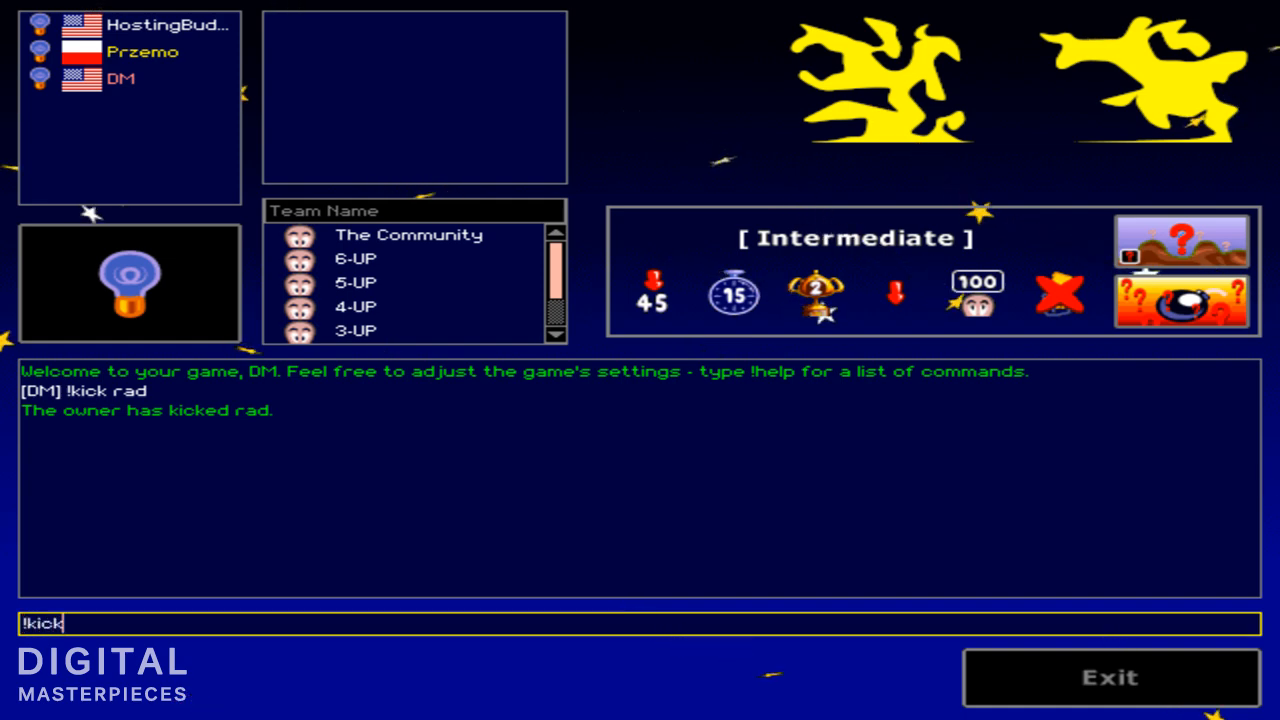
{"action": "type", "text": "Prz"}
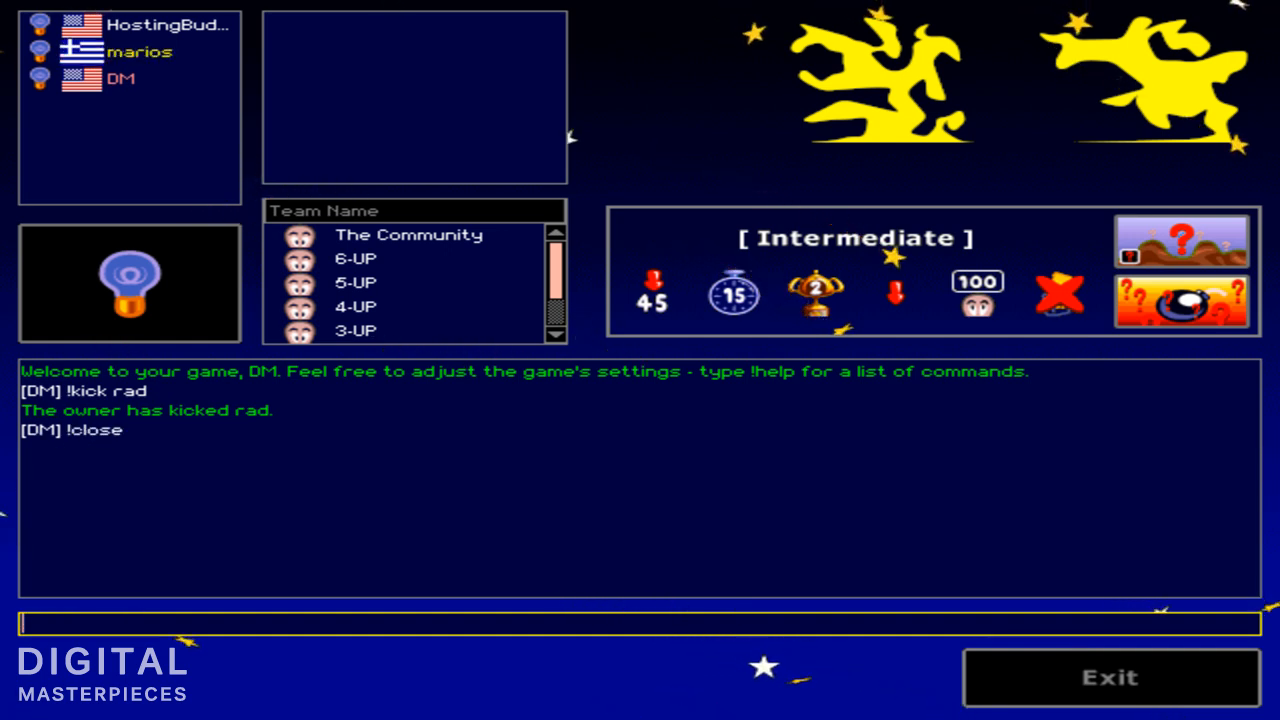
{"action": "key", "text": "Return"}
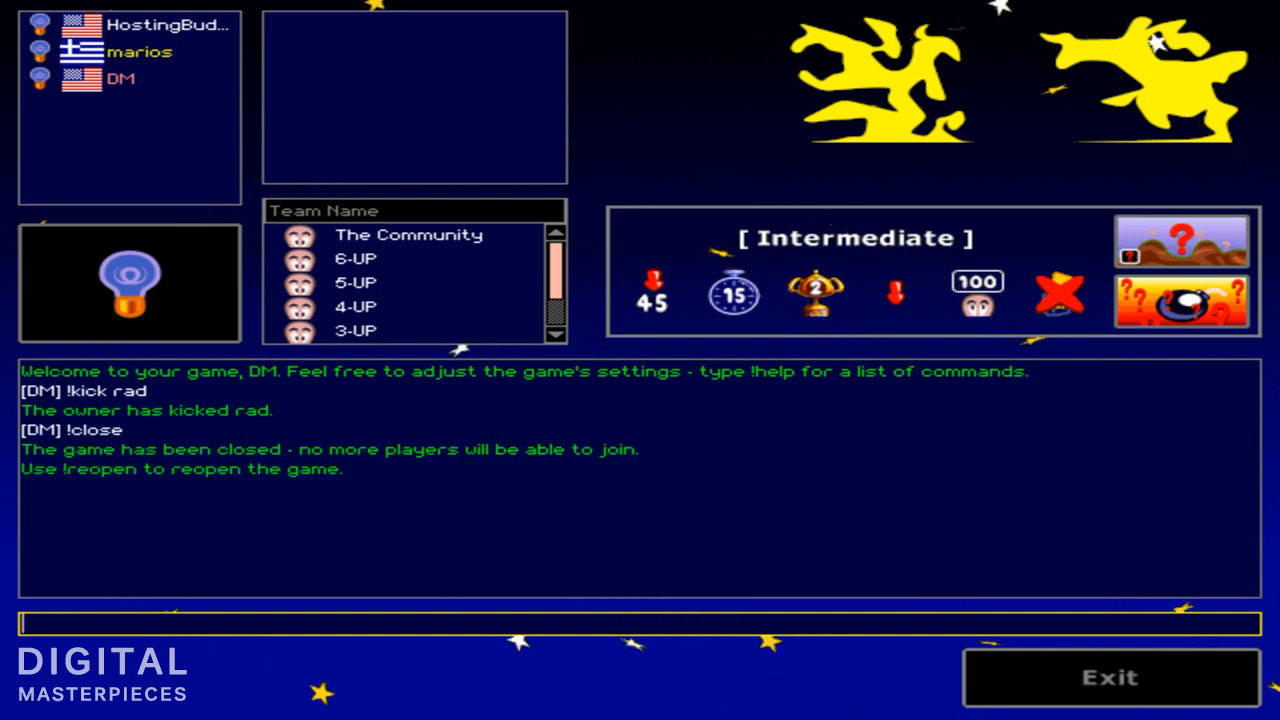
- Kick the remaining guest player, marios, from the game
{"action": "type", "text": "!m"}
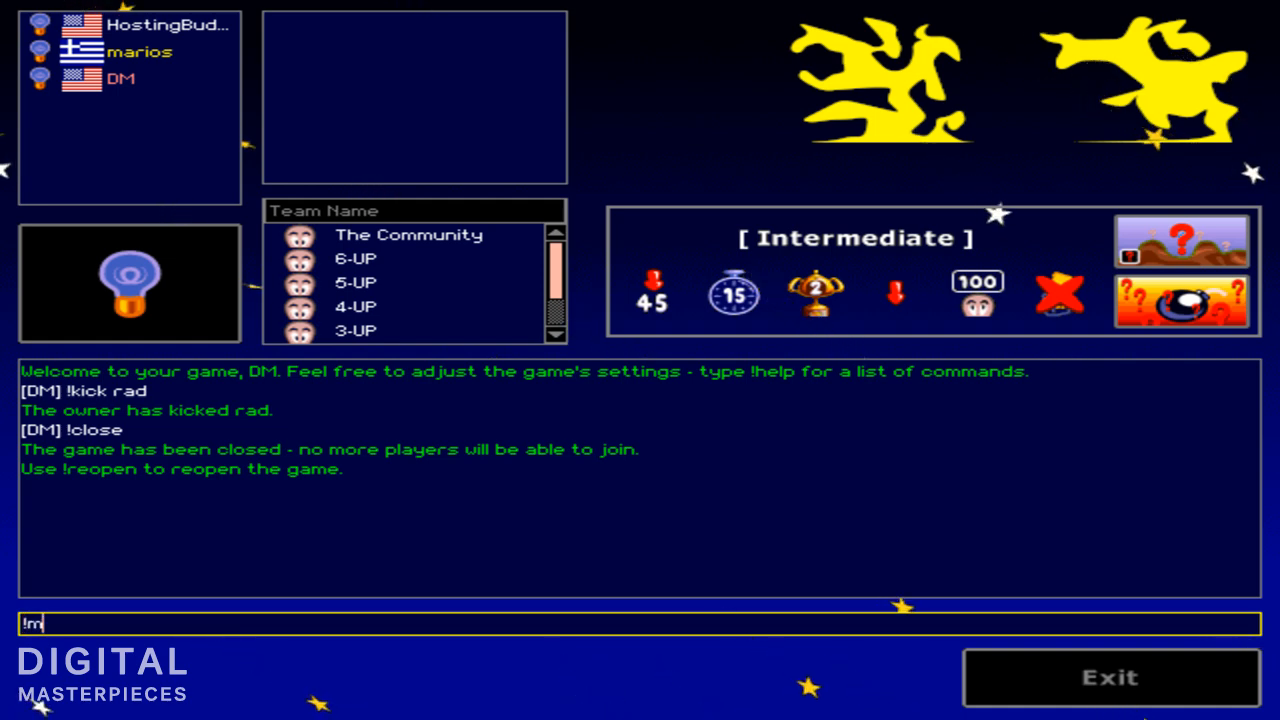
{"action": "type", "text": "kick ma"}
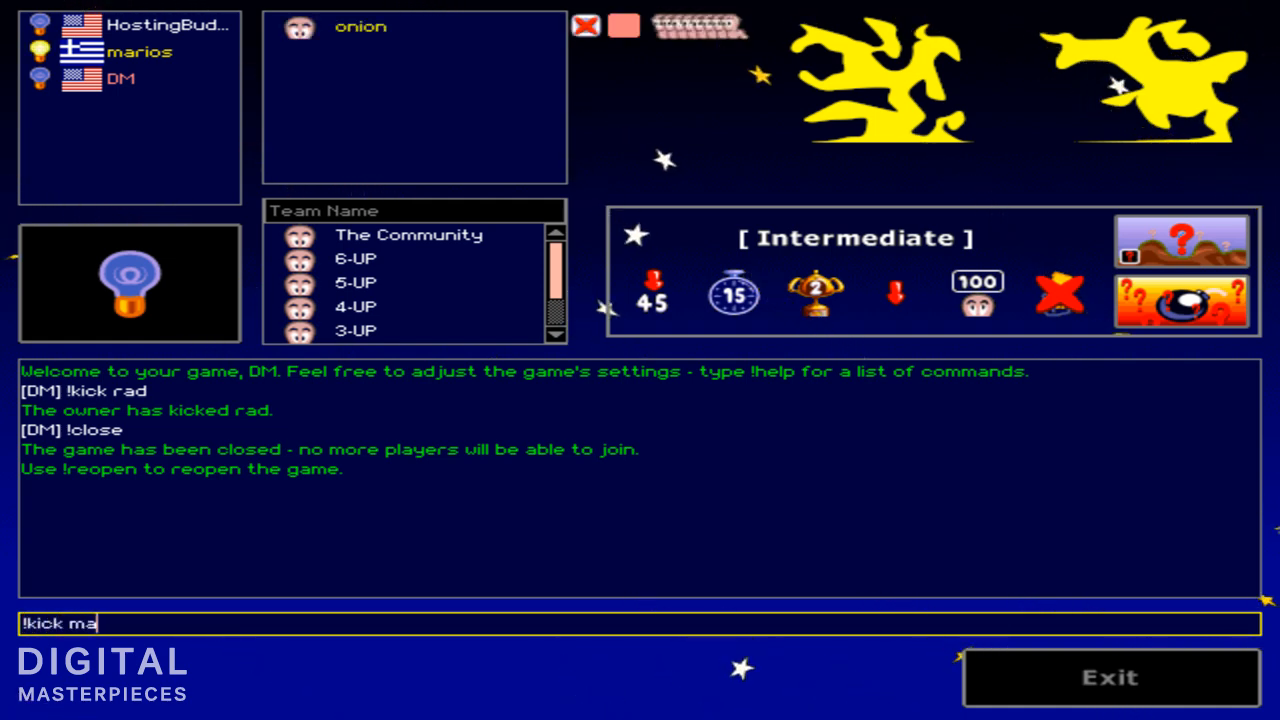
{"action": "key", "text": "Return"}
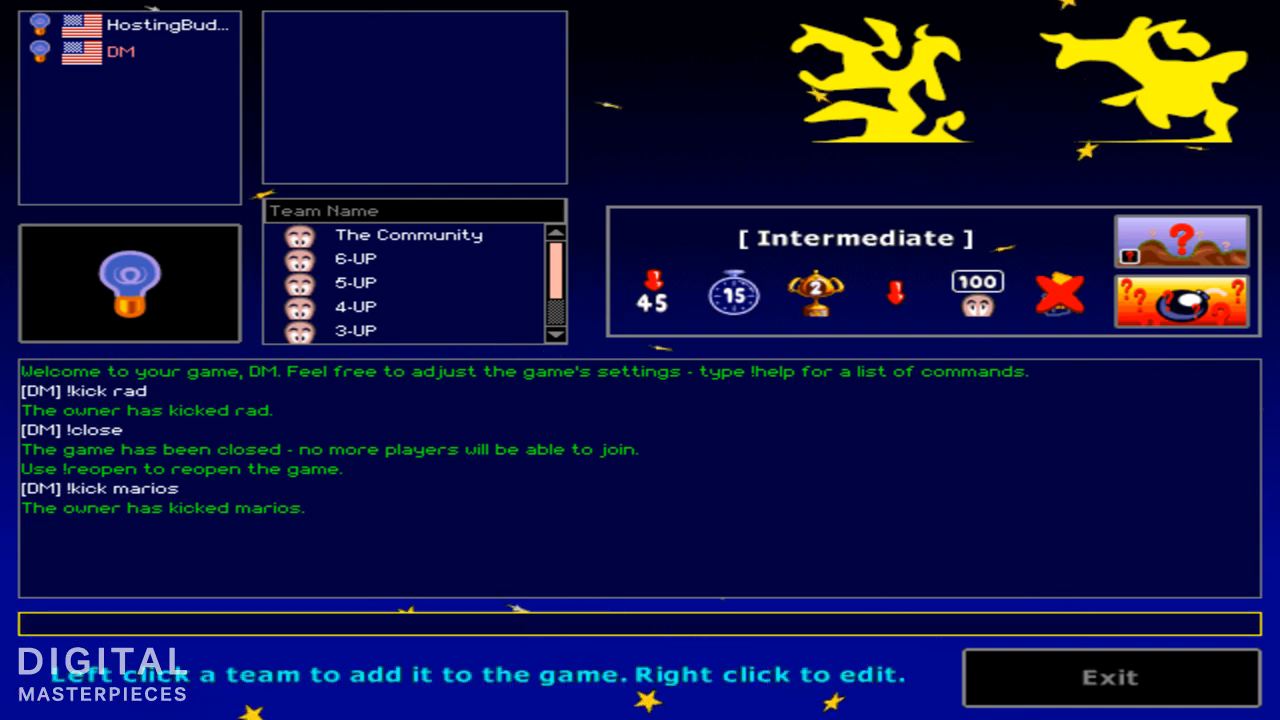
- Add the teams The Community, 6-UP and 5-UP from the Team Name list
{"action": "left_click", "coordinate": [408, 234]}
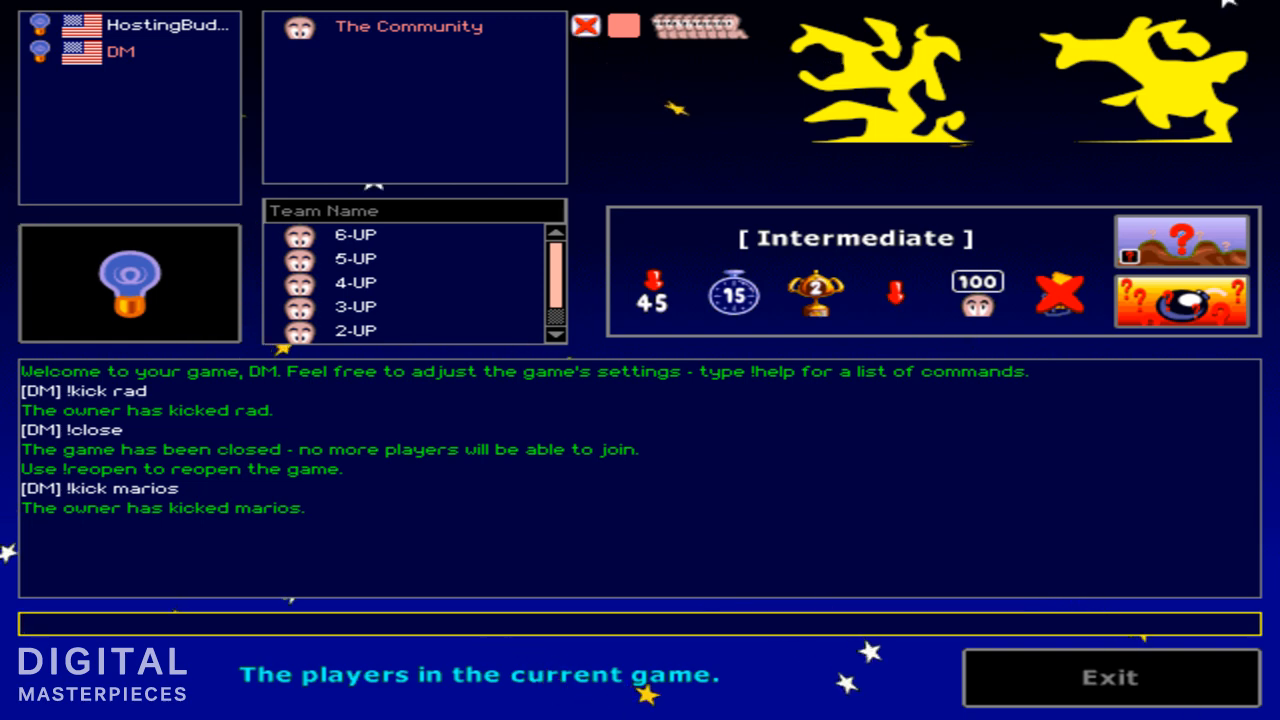
{"action": "left_click", "coordinate": [355, 234]}
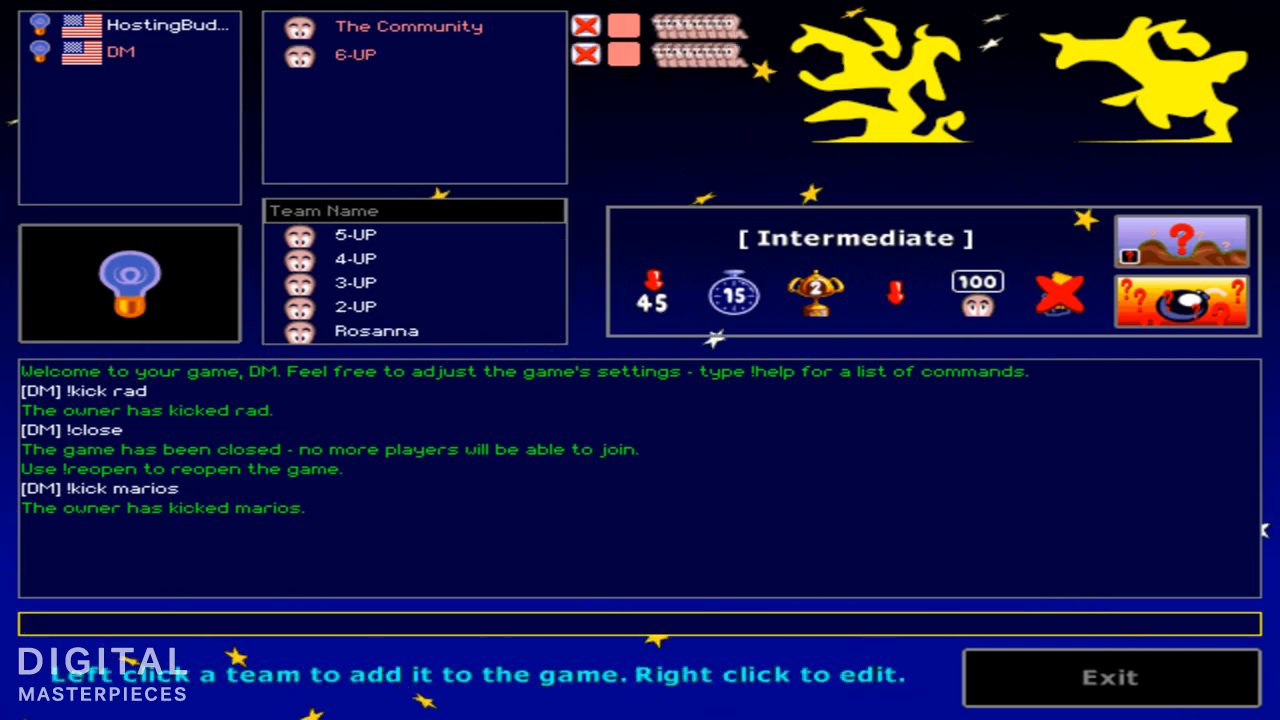
{"action": "left_click", "coordinate": [355, 235]}
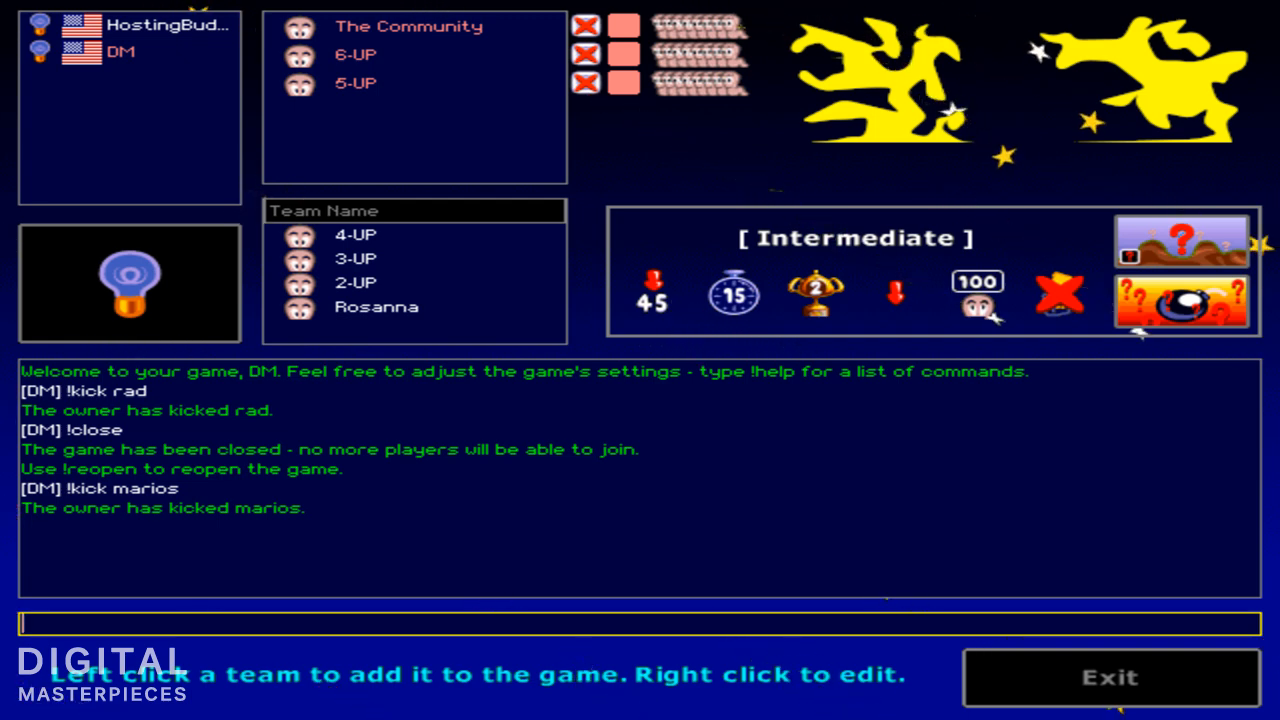
- Send !worms 2 4 so team 6-UP has four worms
{"action": "type", "text": "!c"}
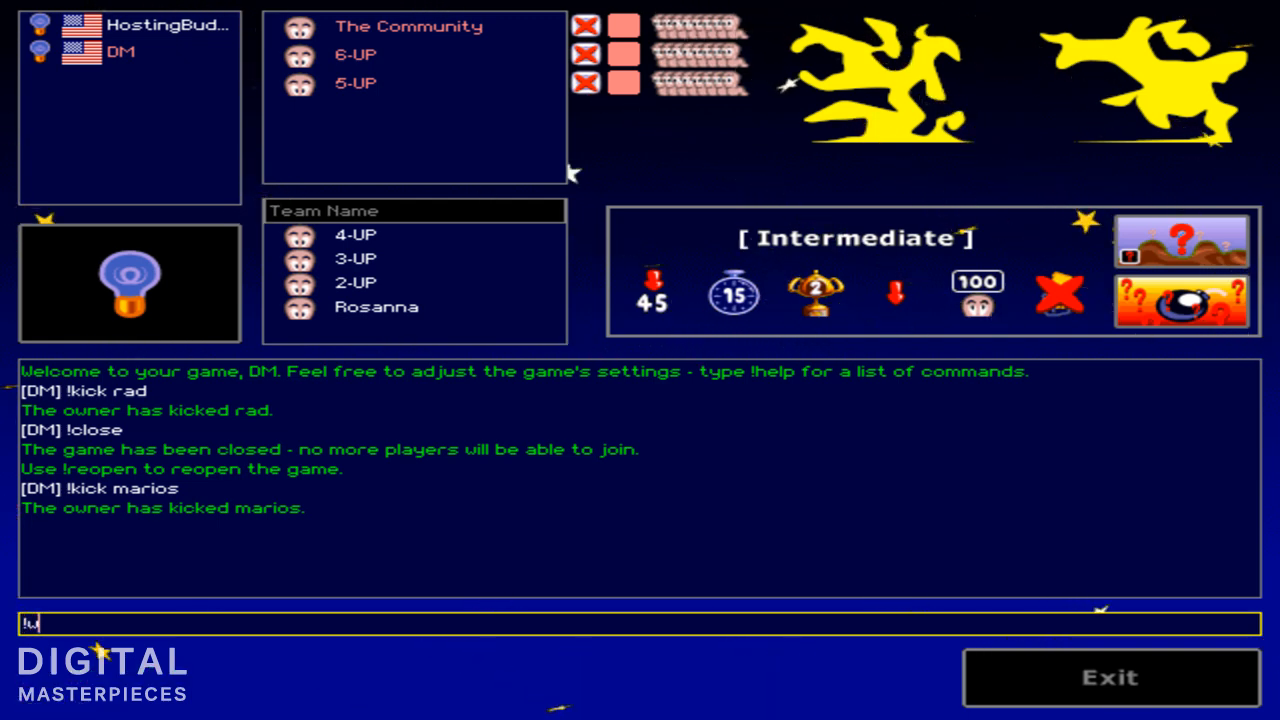
{"action": "type", "text": "orms"}
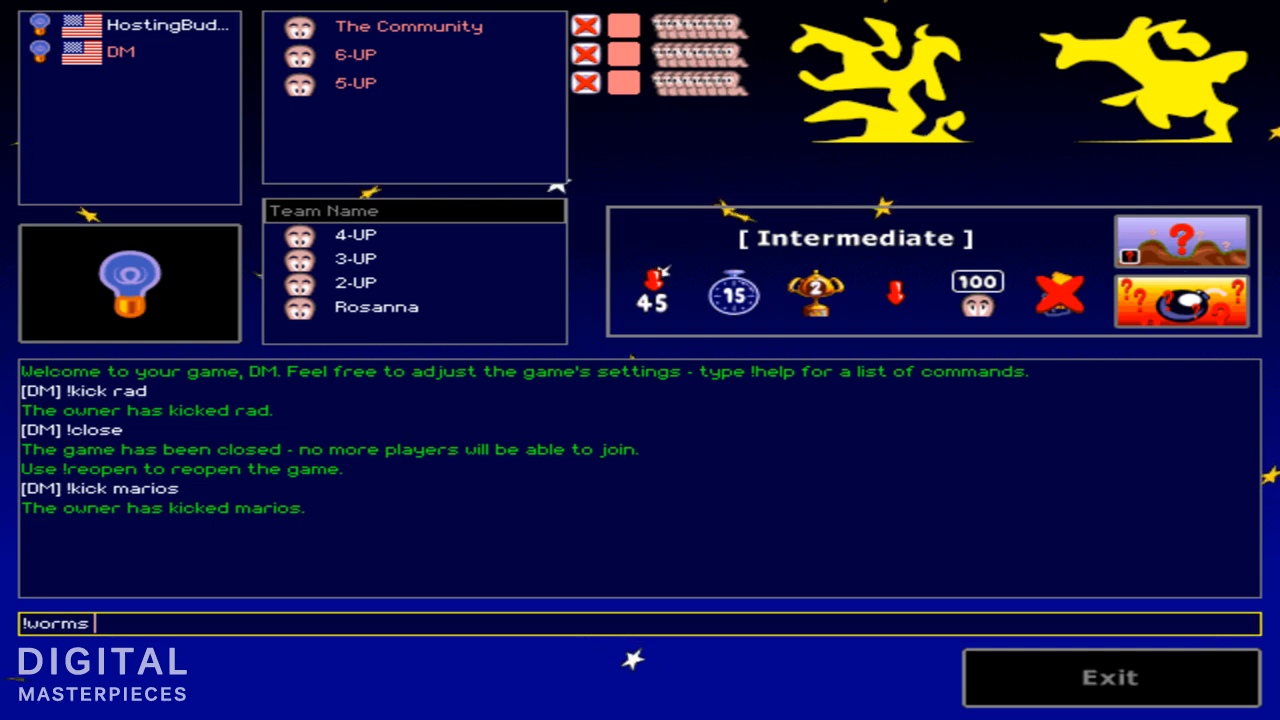
{"action": "type", "text": "2"}
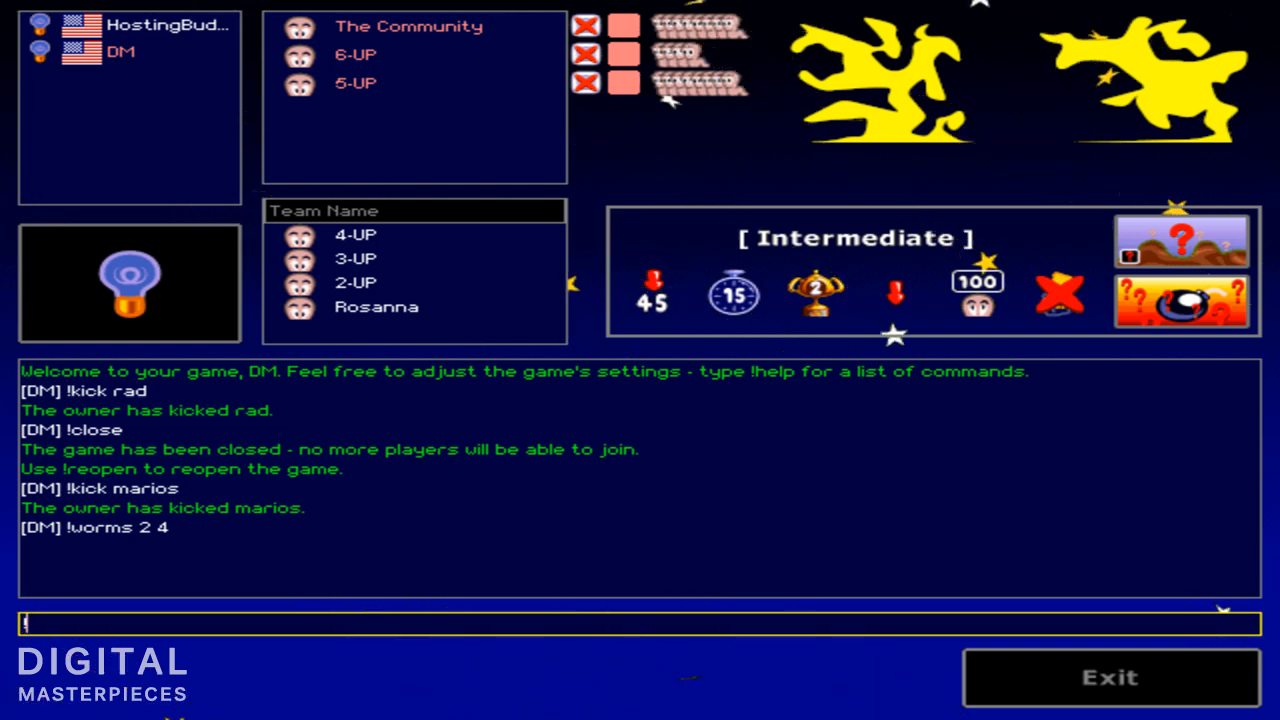
{"action": "type", "text": "!colour"}
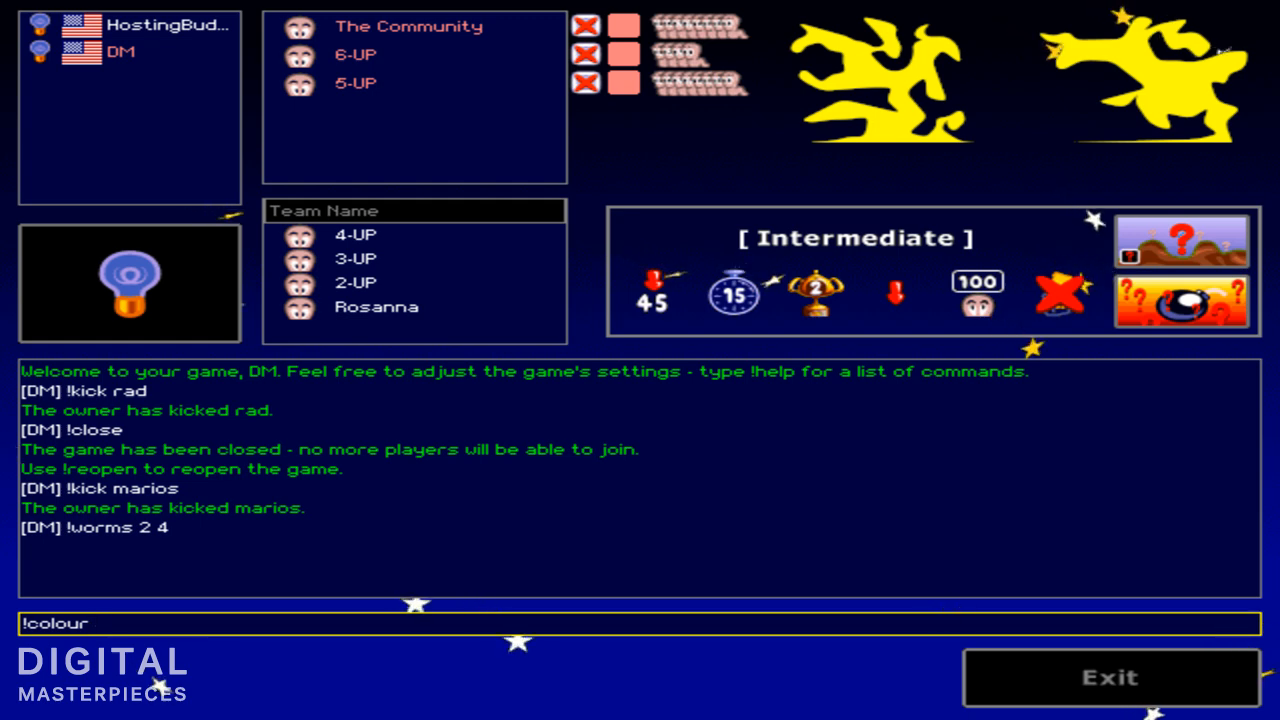
- Set team 3, 5-UP, to cyan with !colour 3 C
{"action": "type", "text": "3"}
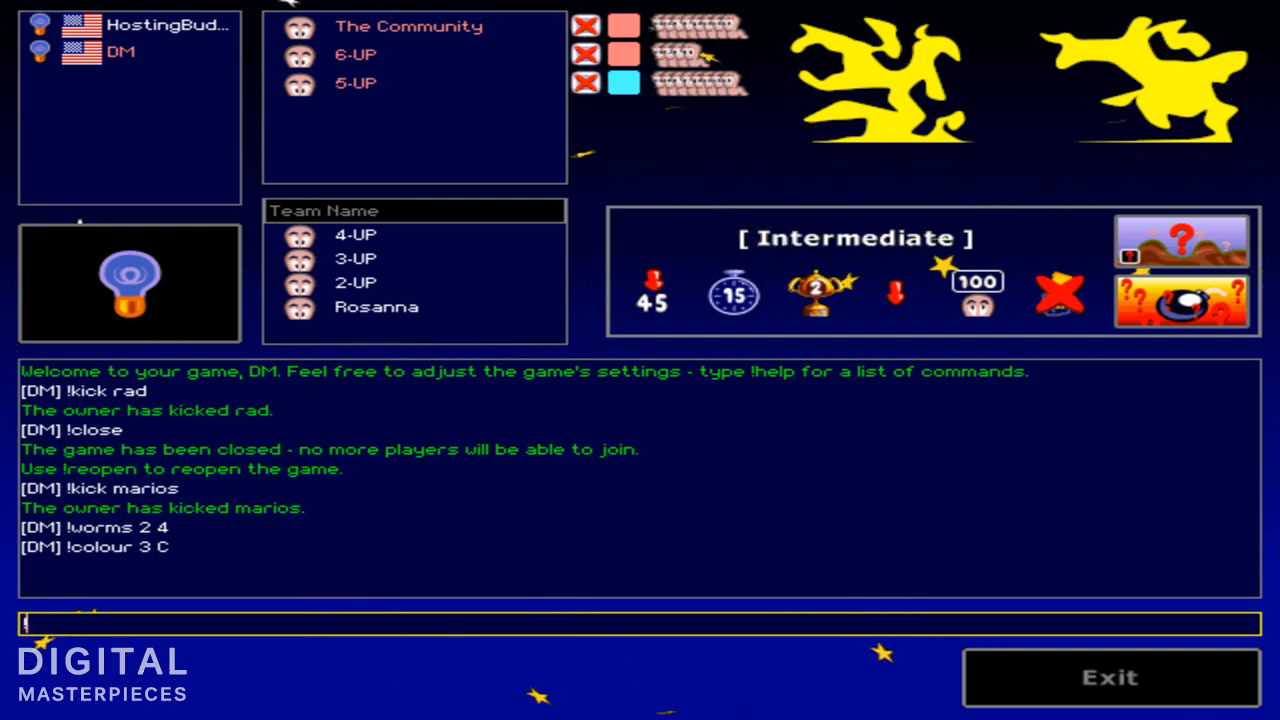
- Remove team 6-UP with !remove 2 and type the !map command
{"action": "type", "text": "!rem"}
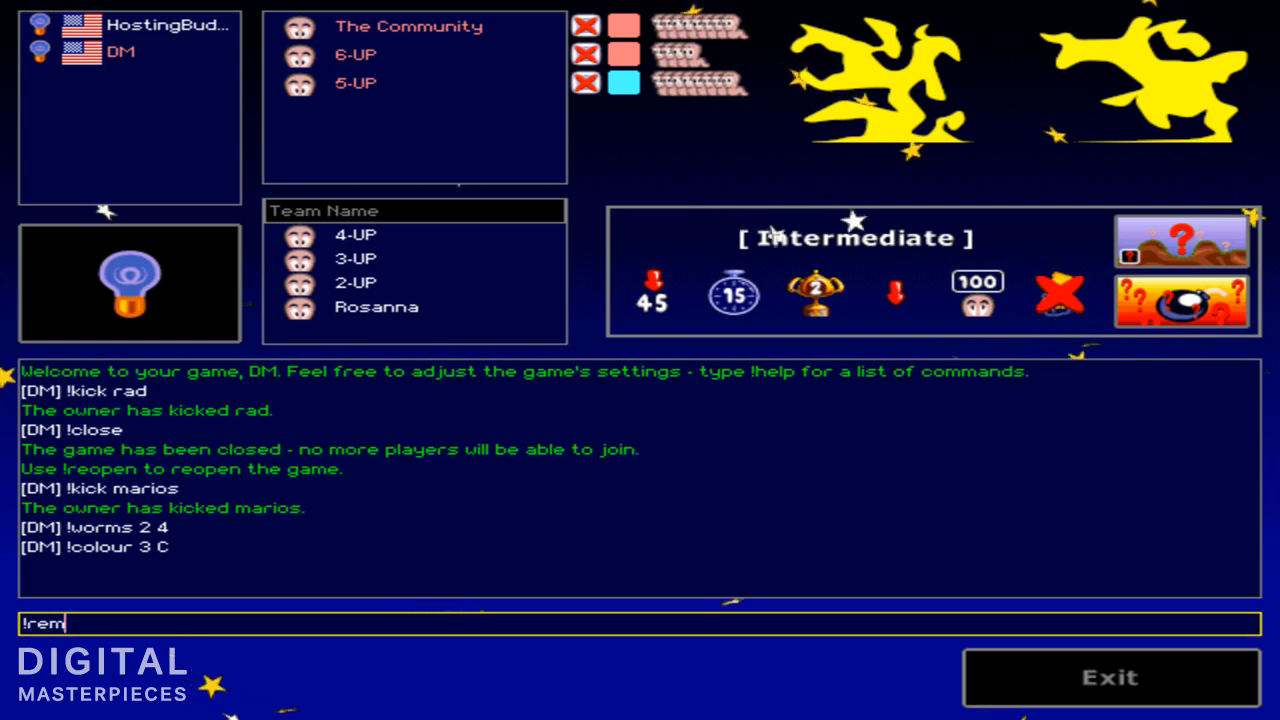
{"action": "type", "text": "ove"}
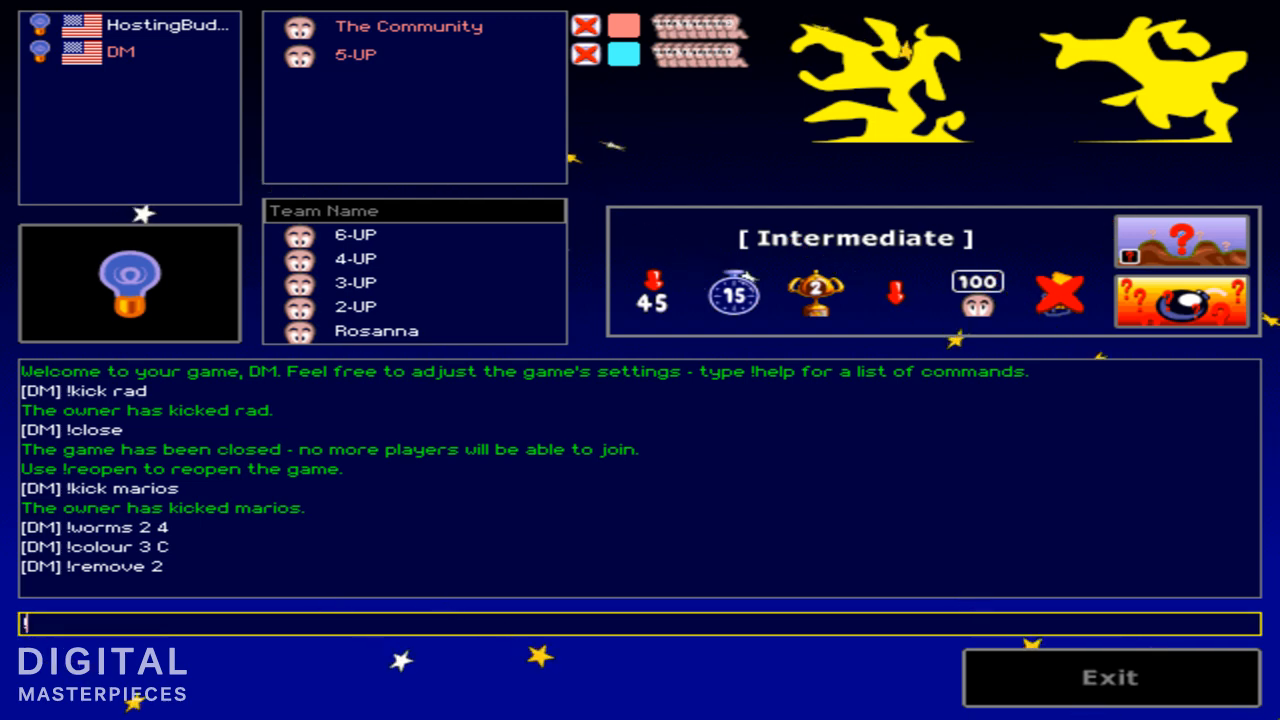
{"action": "type", "text": "!map"}
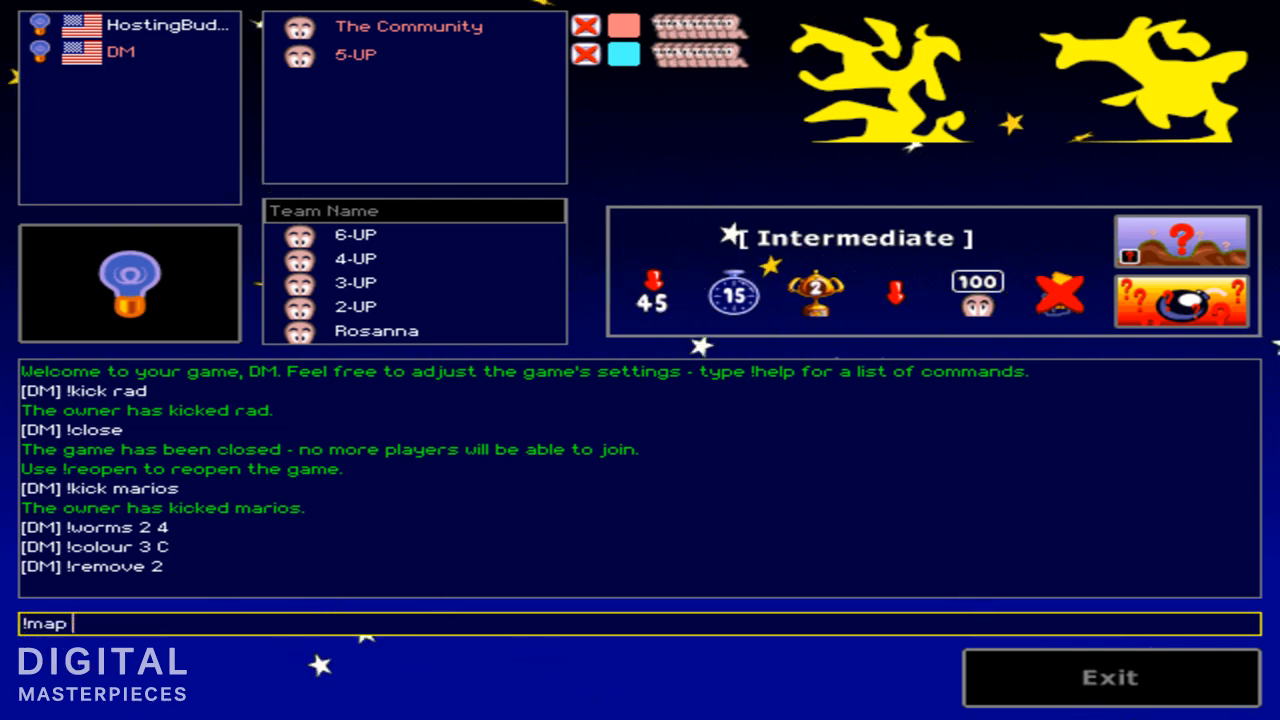
- Load two random maps in a row with !map
{"action": "key", "text": "Return"}
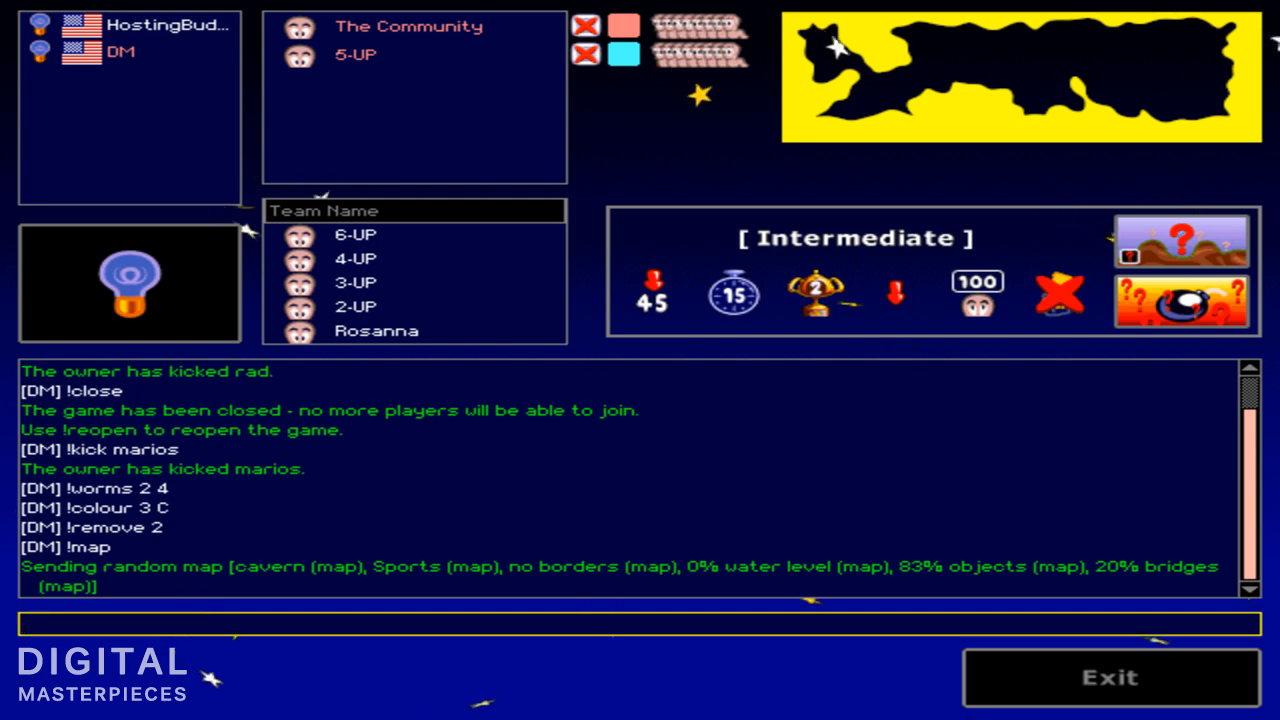
{"action": "type", "text": "!ma"}
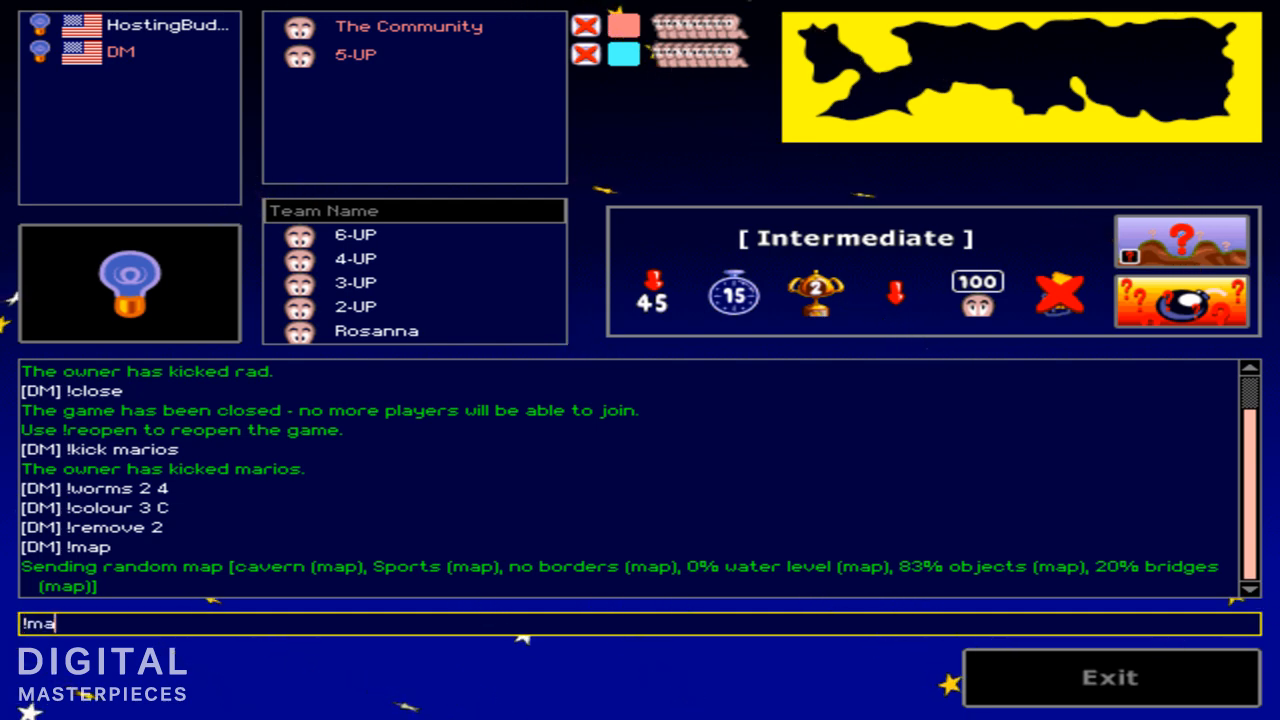
{"action": "key", "text": "Return"}
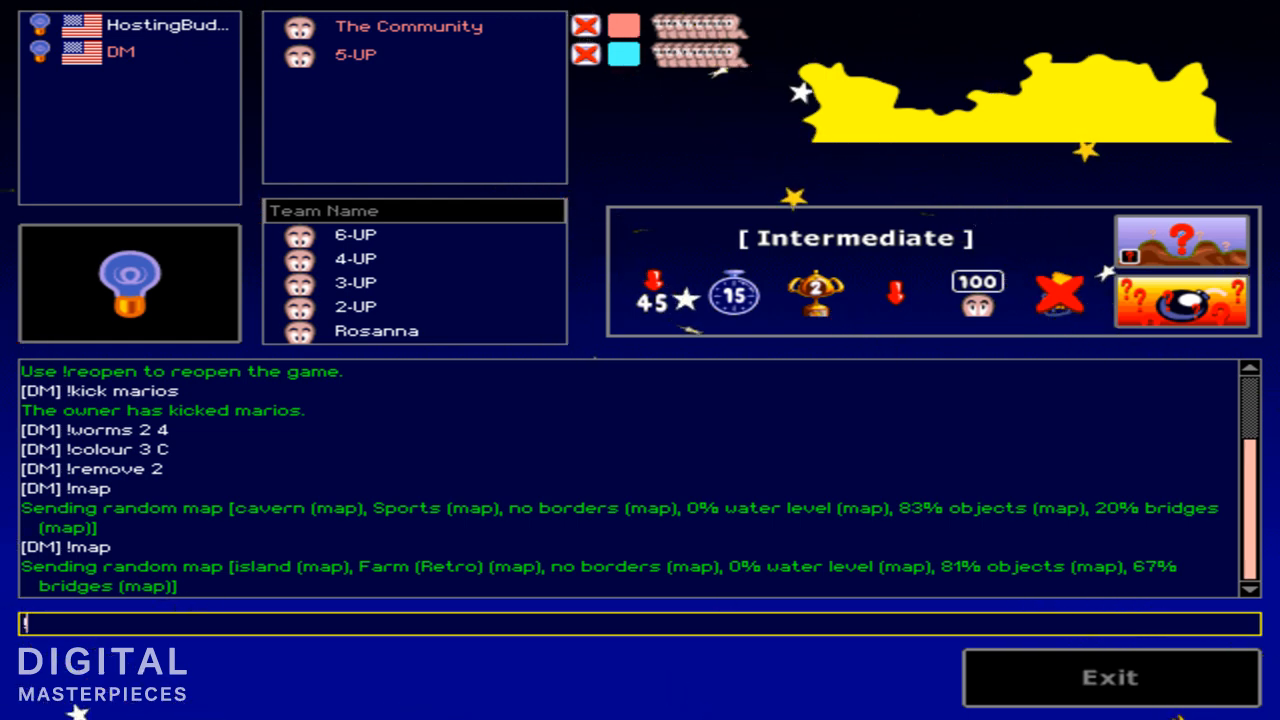
- Set the map type to island with !type island
{"action": "type", "text": "!typ"}
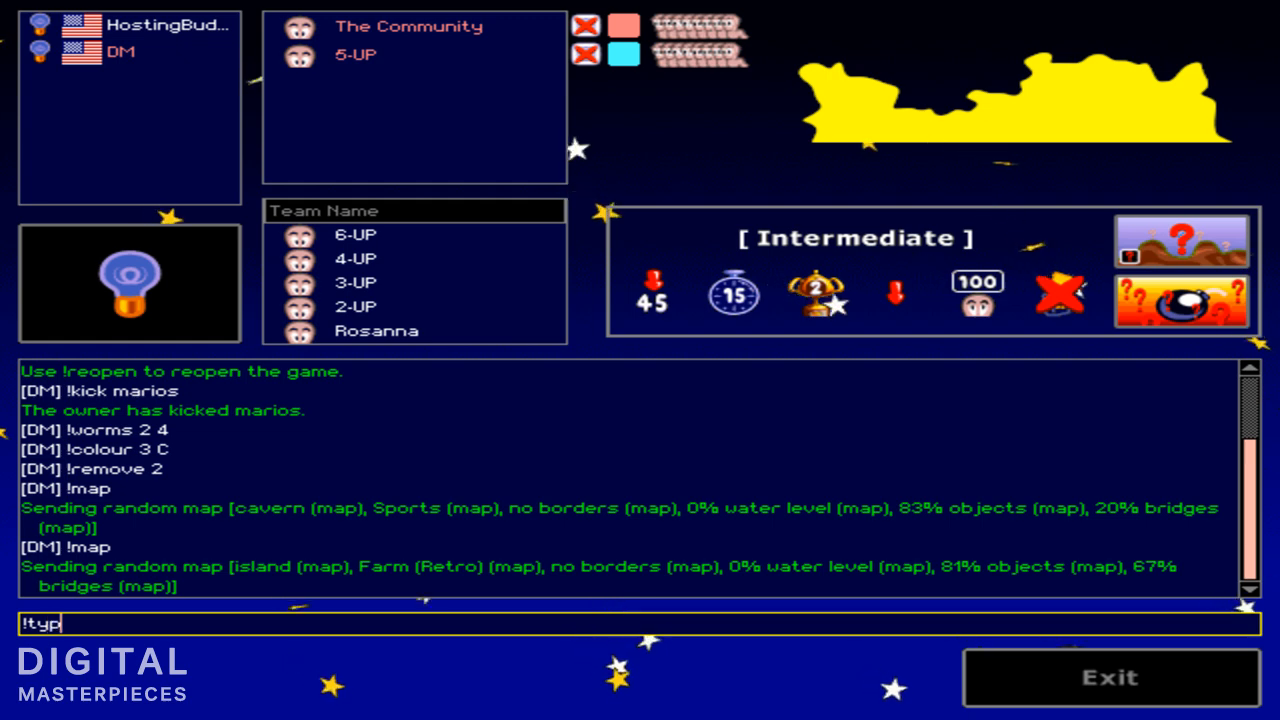
{"action": "type", "text": "e"}
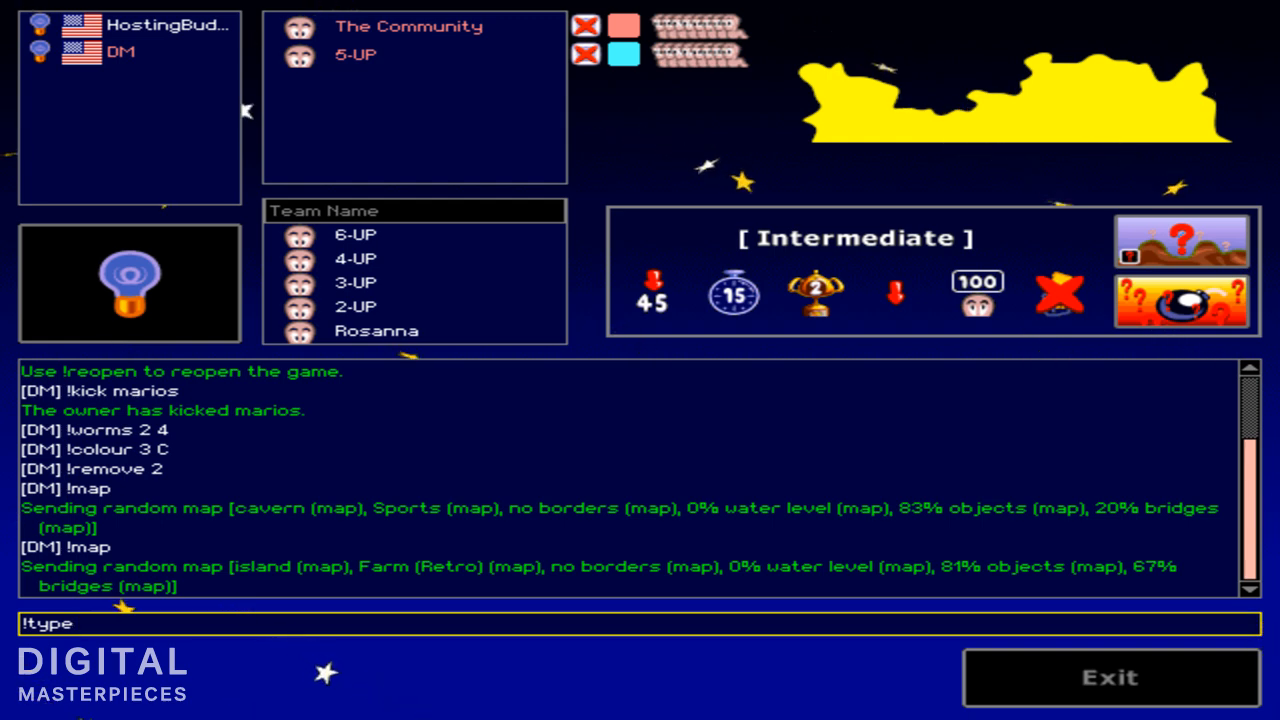
{"action": "key", "text": "Return"}
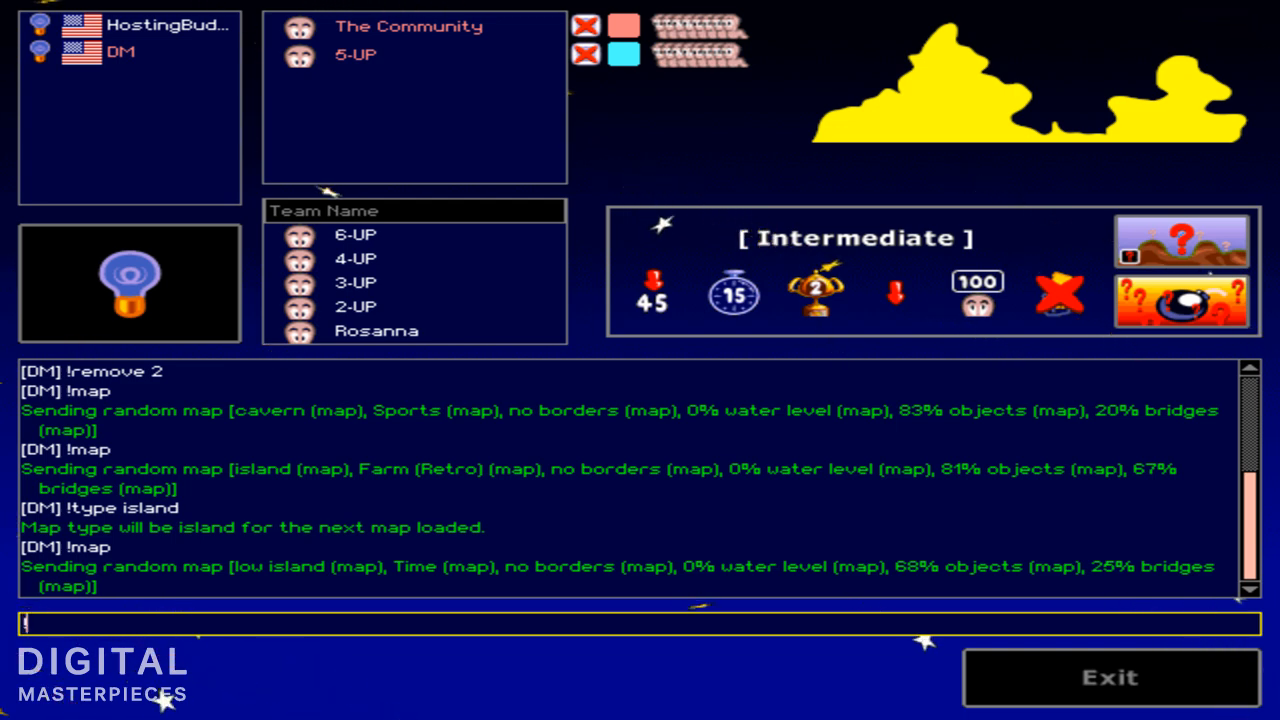
- Send !type cavern and load a random cavern map with !map
{"action": "type", "text": "!type"}
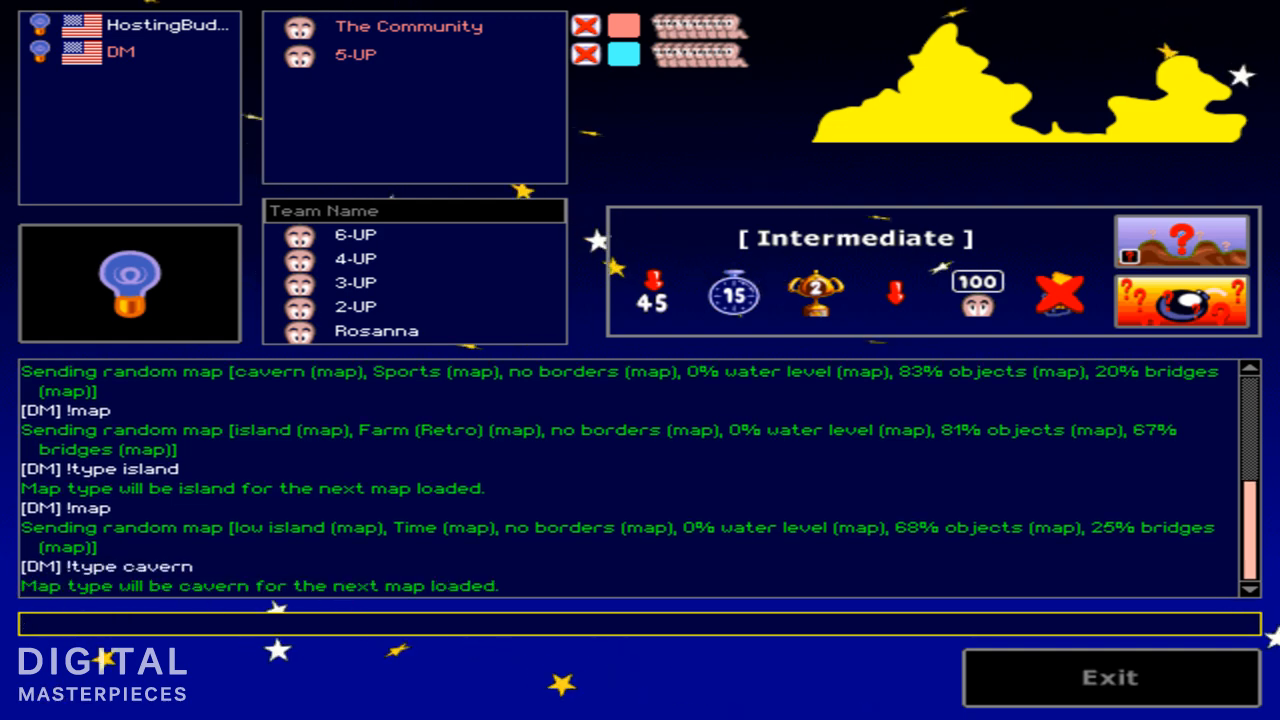
{"action": "type", "text": "!map"}
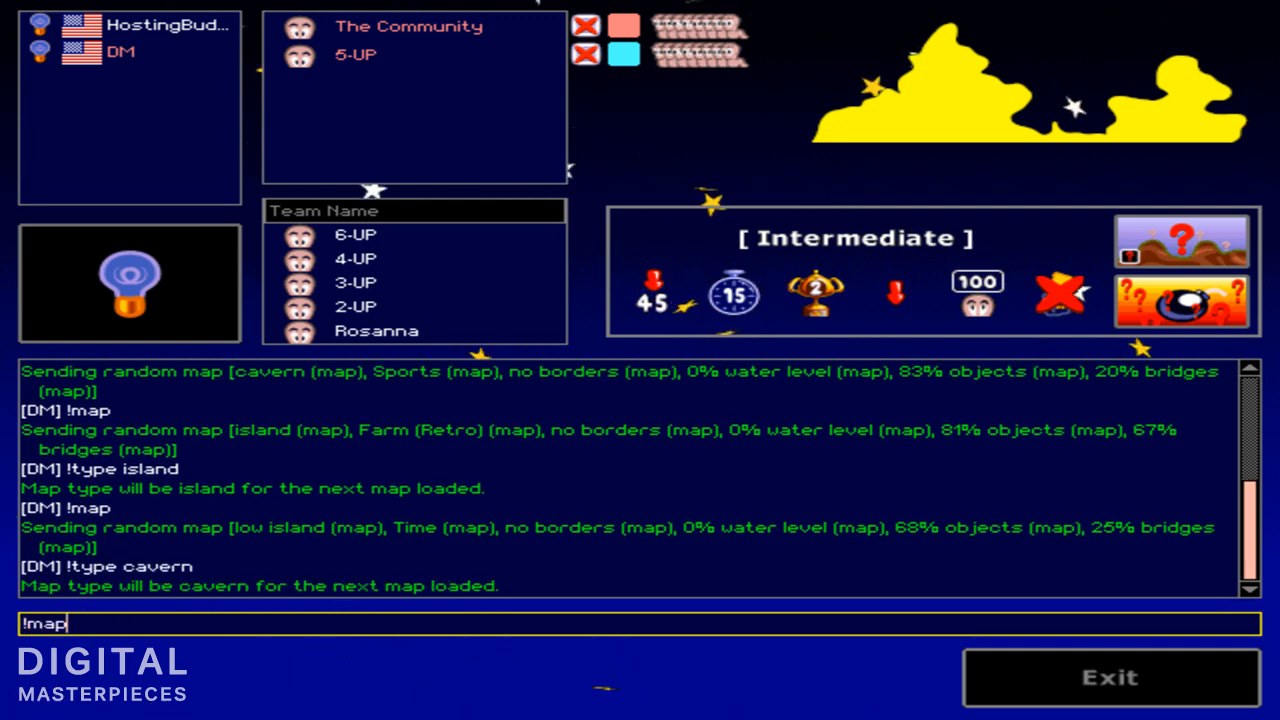
{"action": "key", "text": "Return"}
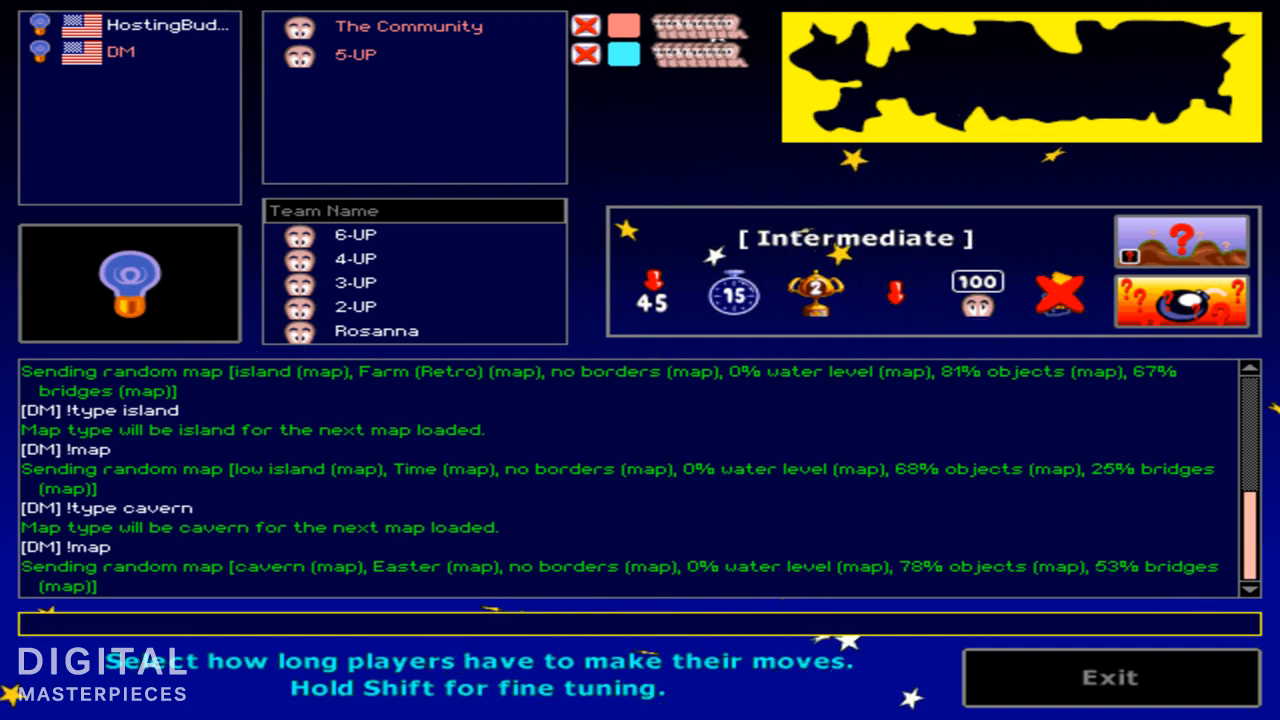
- Send !turntime 20 to set a 20-second turn time
{"action": "type", "text": "!turntm"}
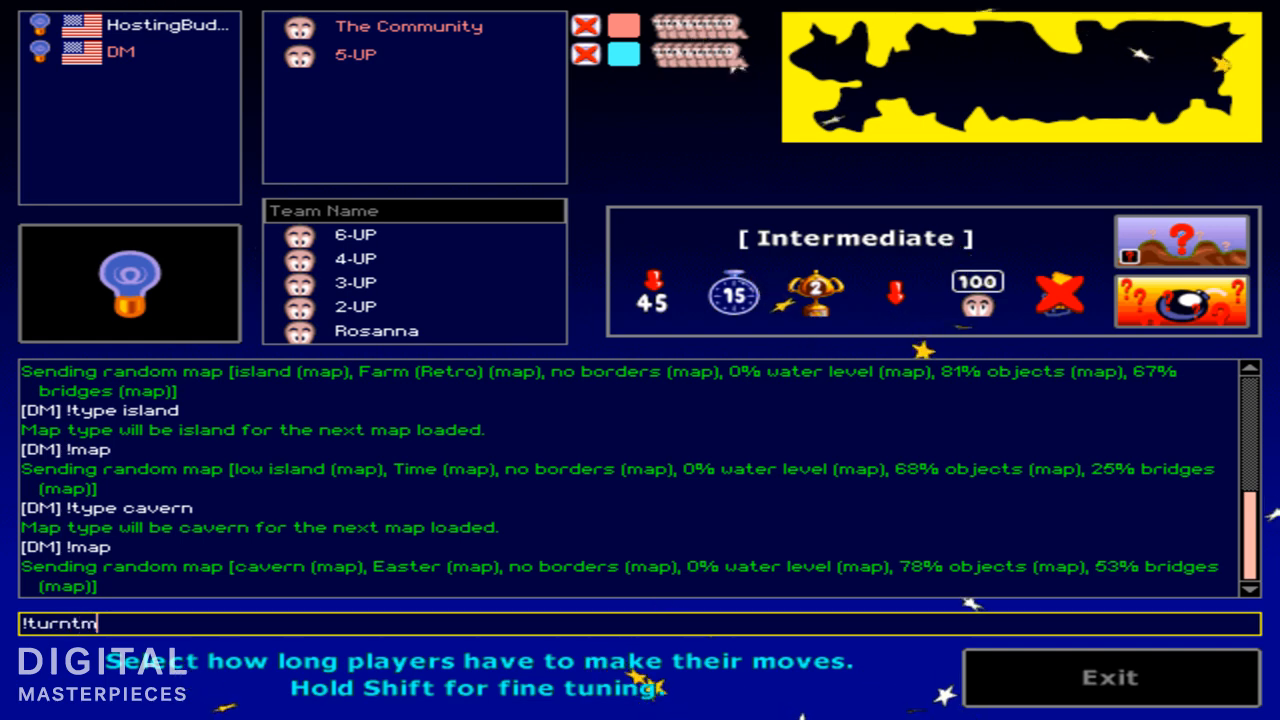
{"action": "type", "text": "ime"}
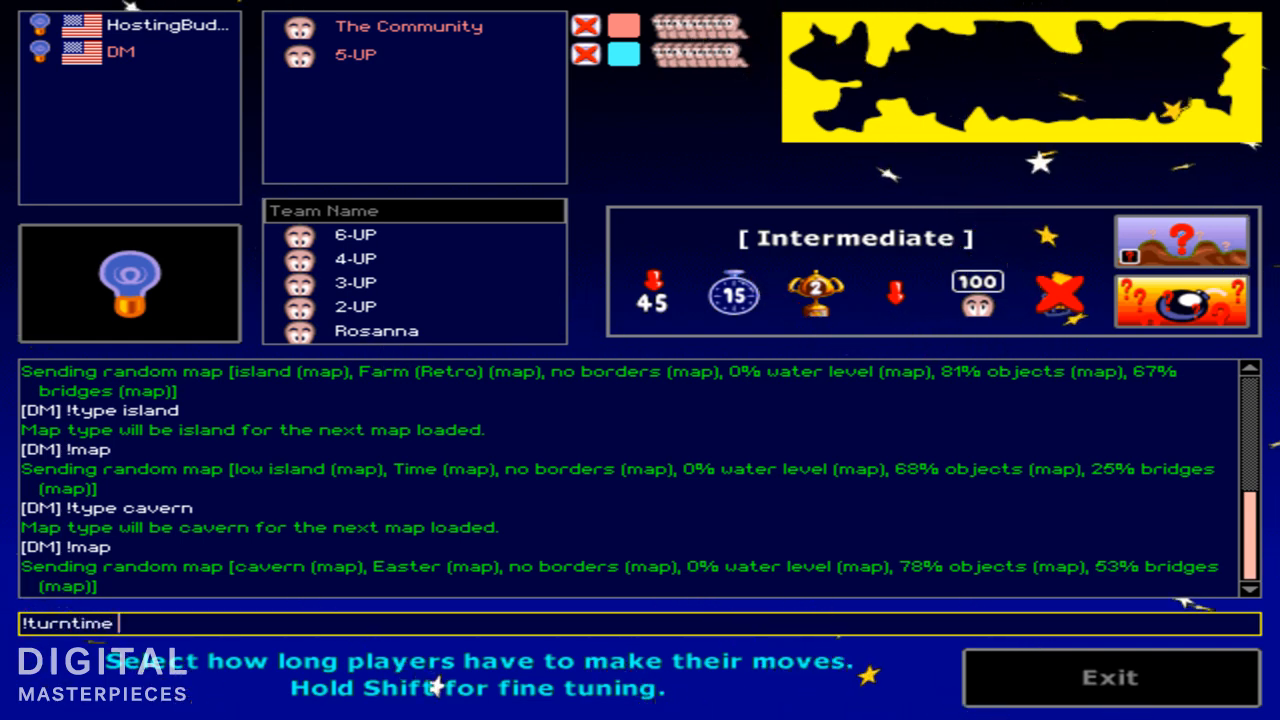
{"action": "type", "text": "20"}
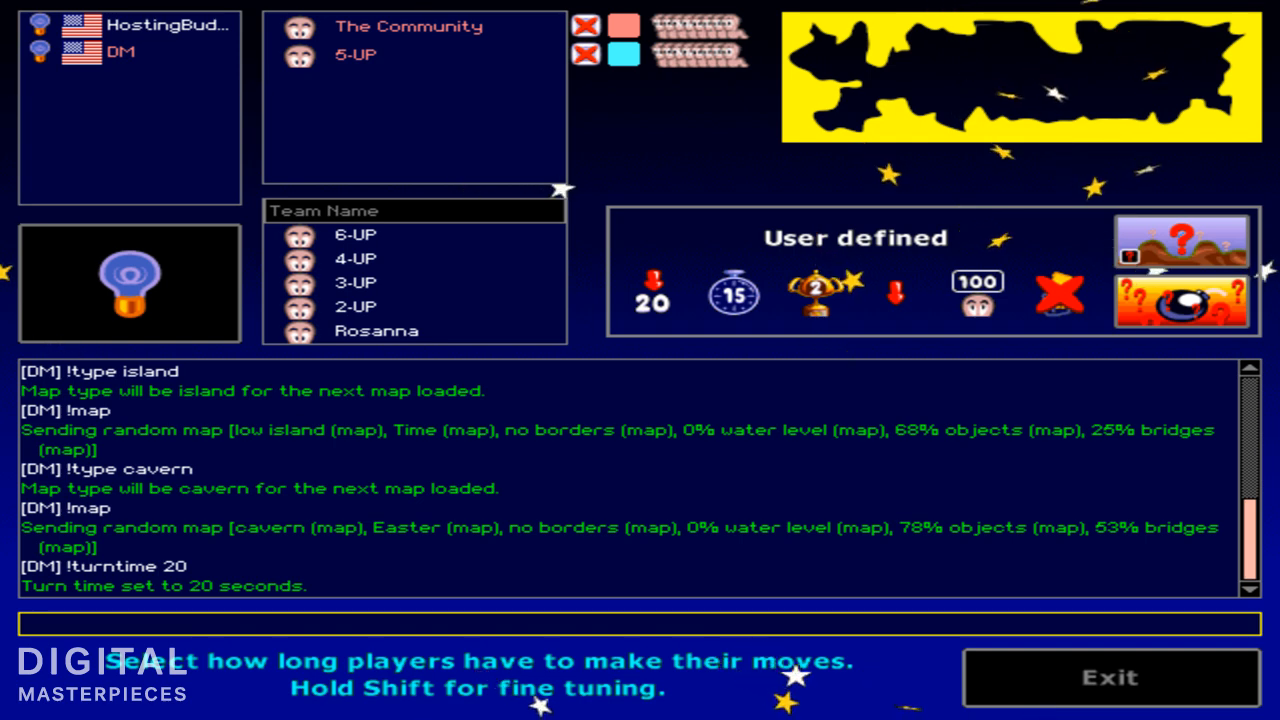
{"action": "left_click", "coordinate": [732, 294]}
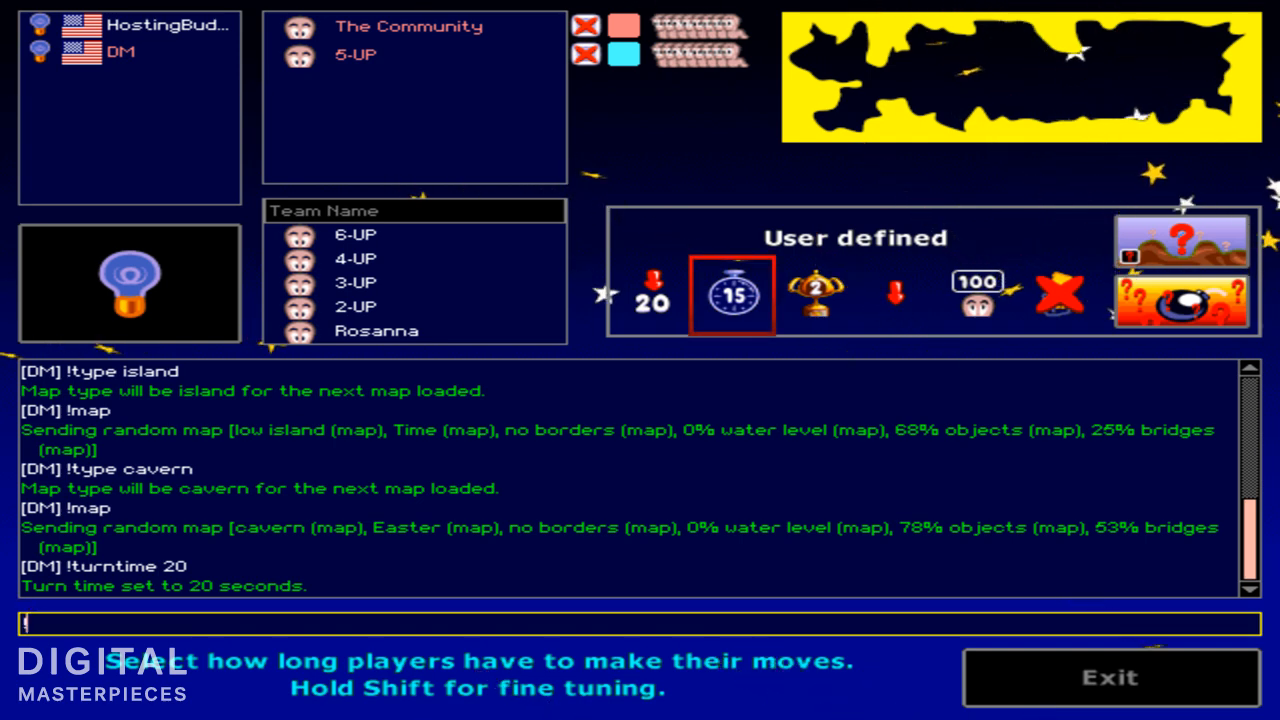
- Send !roundtime 5 to set a 5-minute round time
{"action": "type", "text": "!roundtime"}
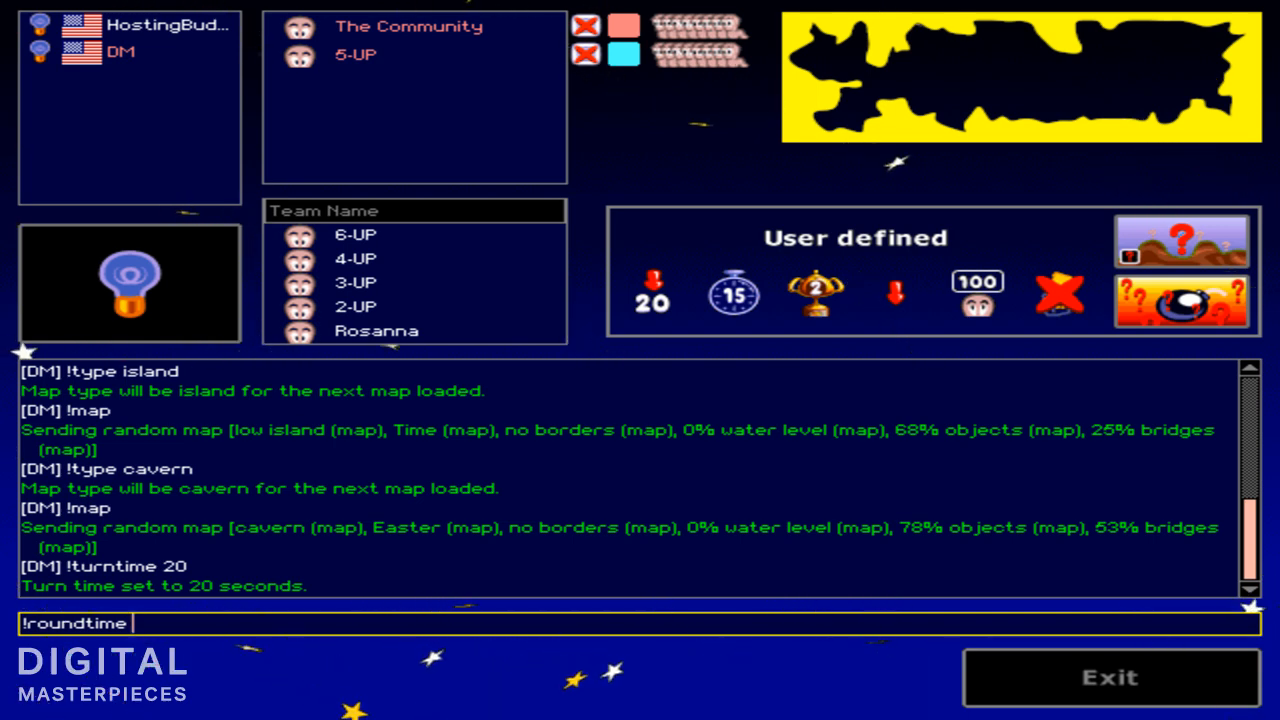
{"action": "key", "text": "Return"}
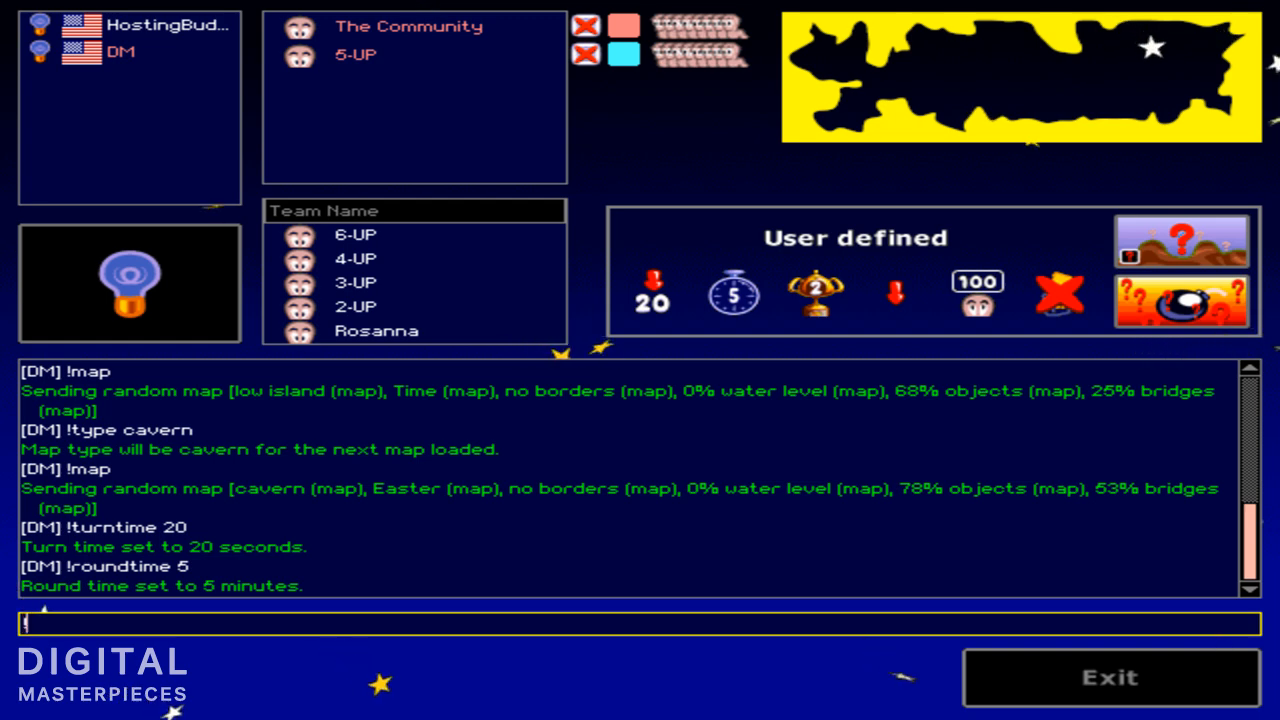
{"action": "type", "text": "!winmatch"}
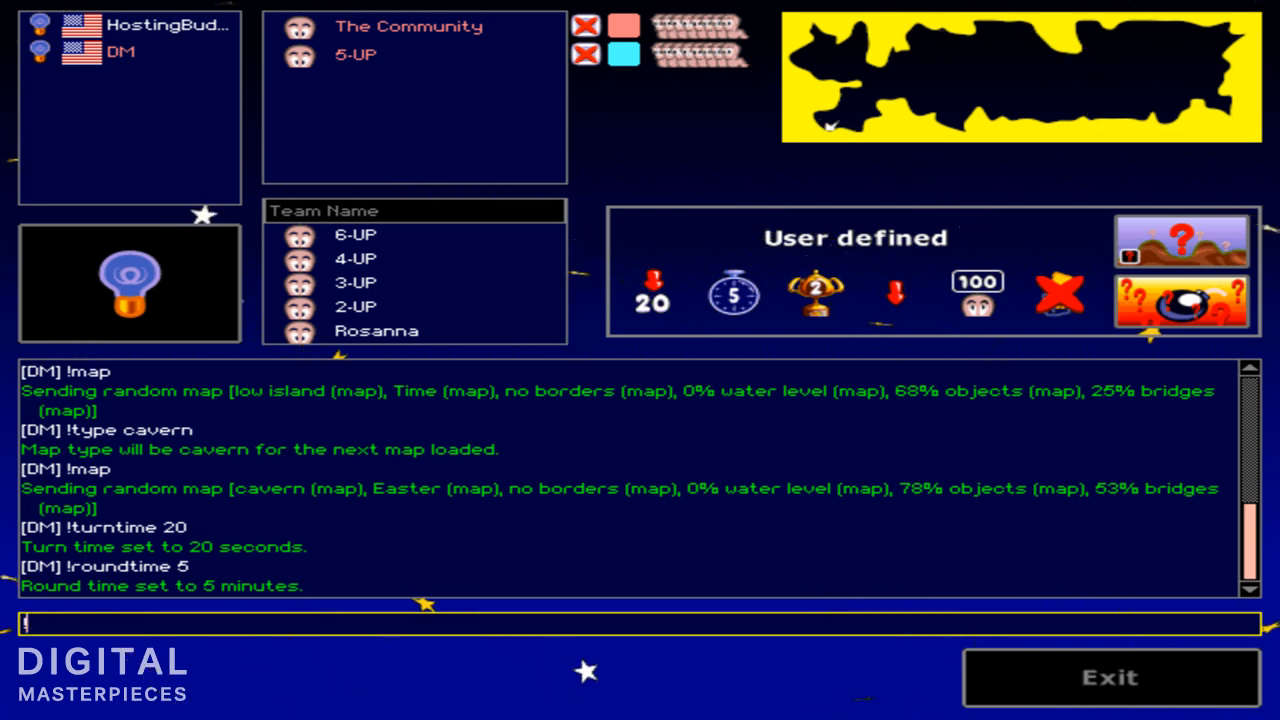
- Send '!rounds 1' in the lobby chat so the match has a single round
{"action": "type", "text": "!rounds"}
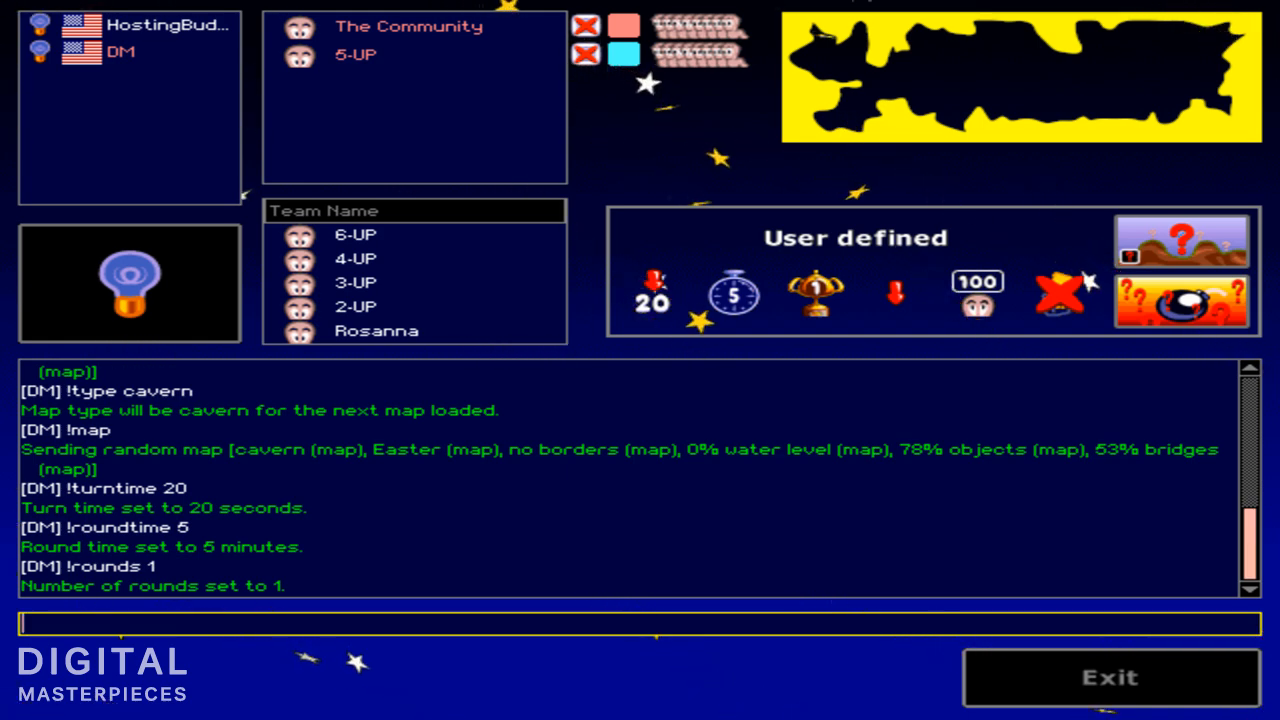
- Send '!wormselect on' in the lobby chat to turn on worm select
{"action": "type", "text": "!worm"}
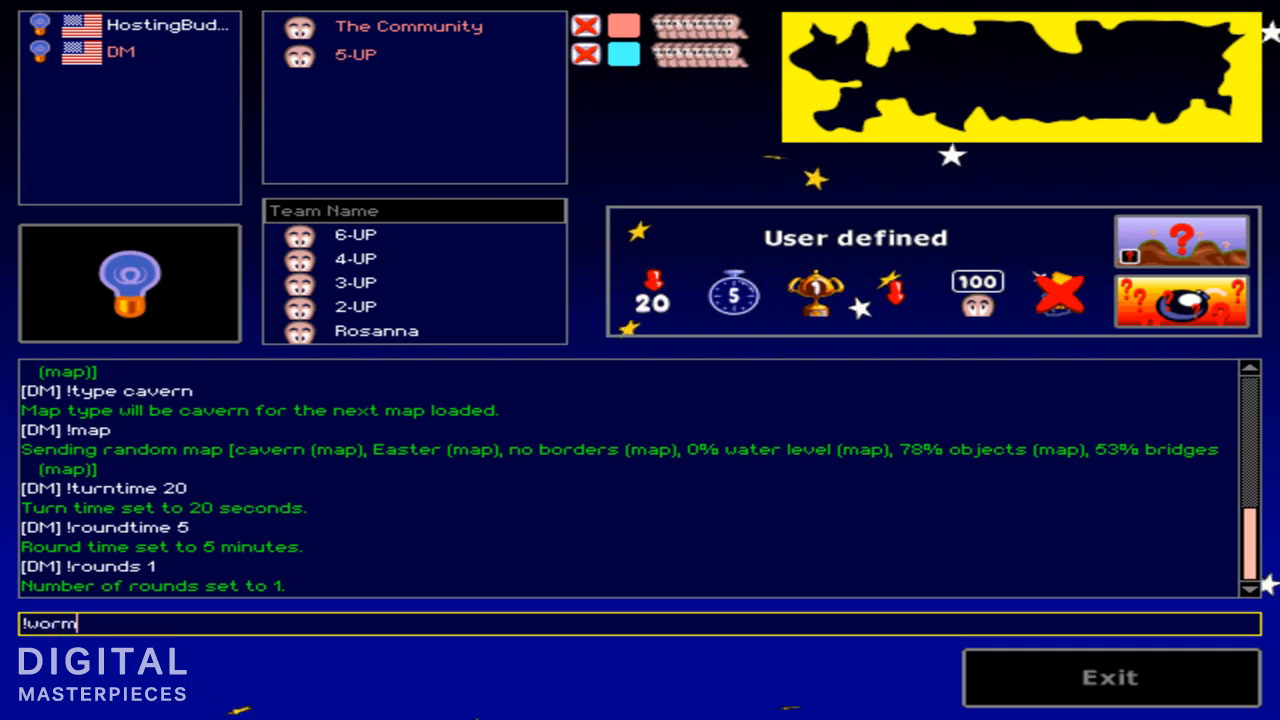
{"action": "type", "text": "select"}
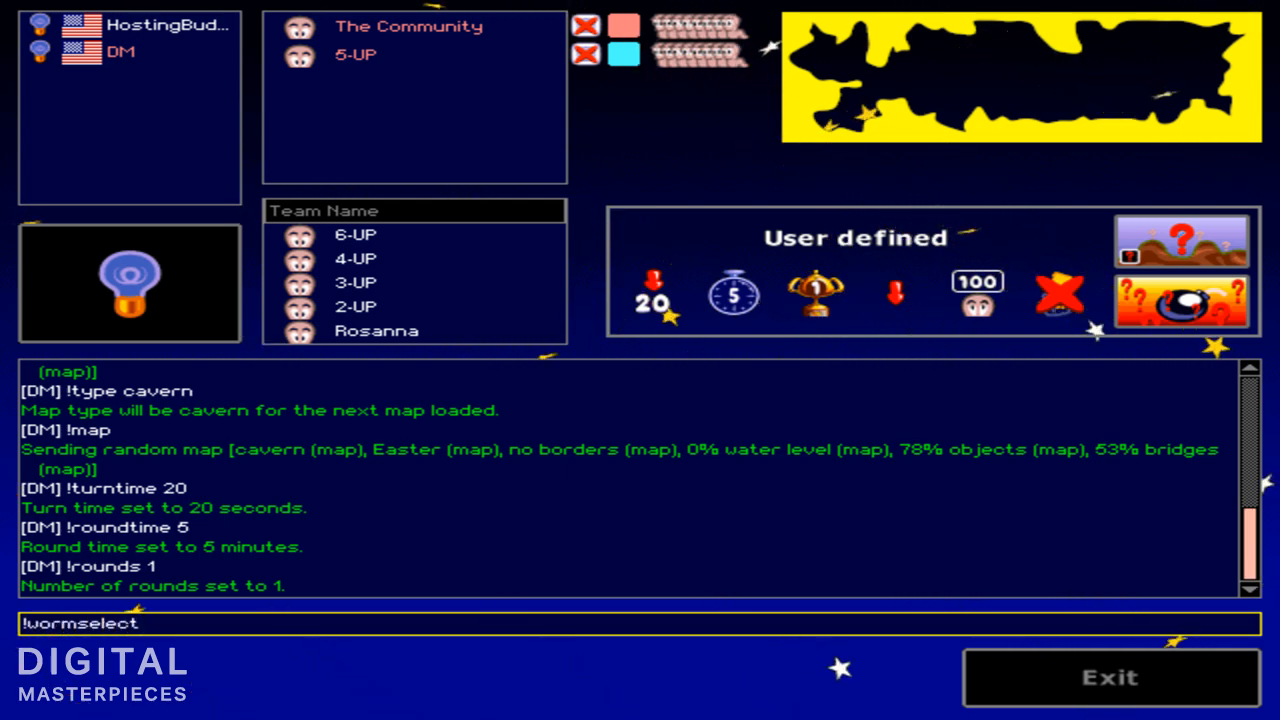
{"action": "type", "text": "on"}
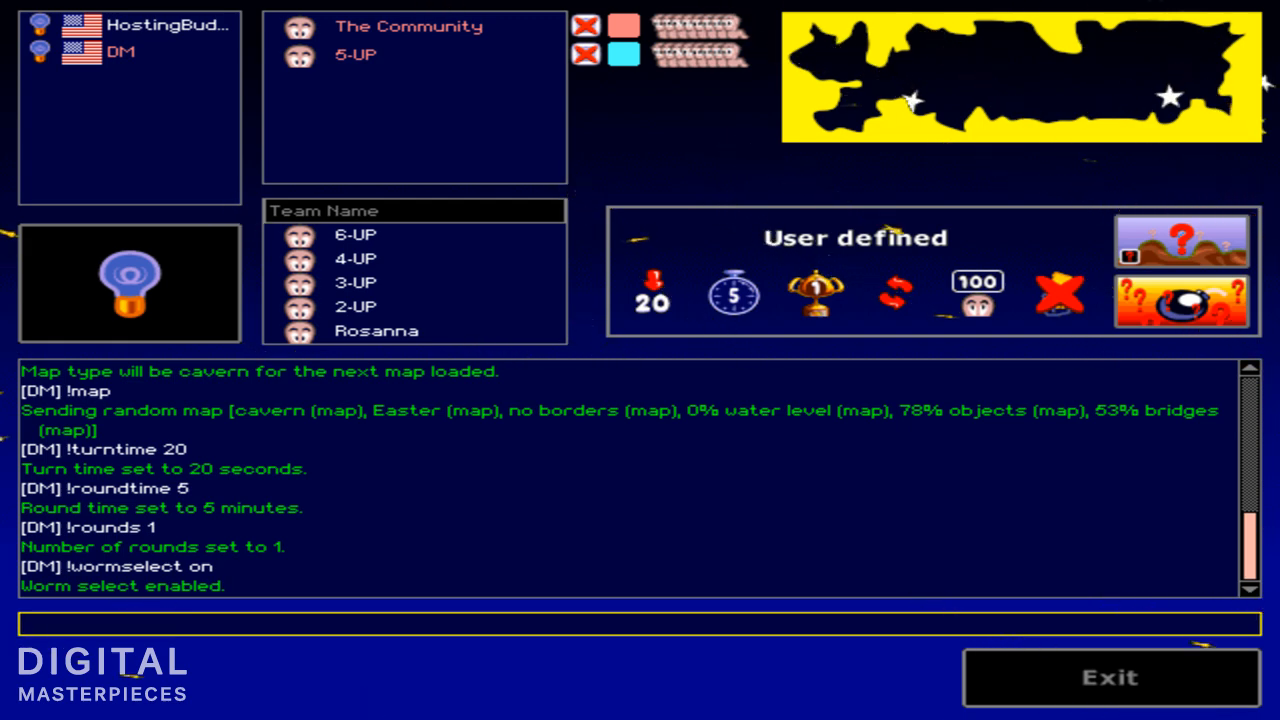
{"action": "left_click", "coordinate": [977, 293]}
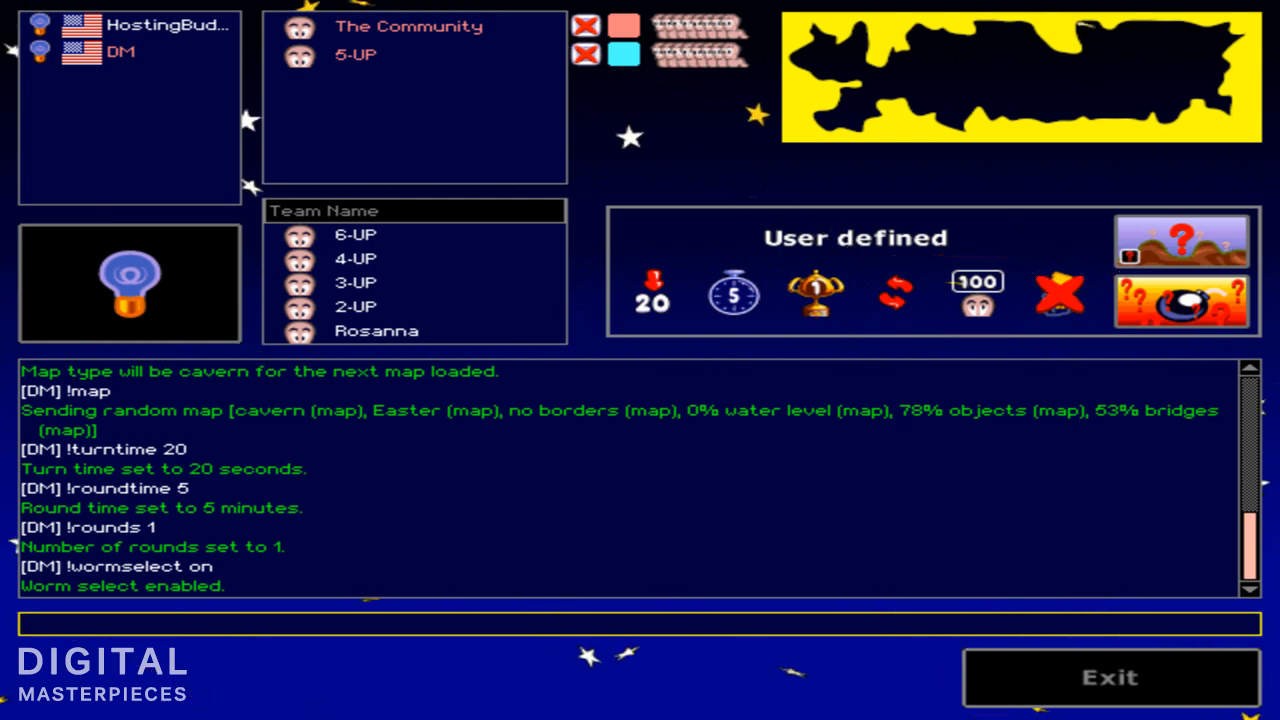
- Try '!energy 500', then after the range error send '!energy 250' instead
{"action": "type", "text": "!energy"}
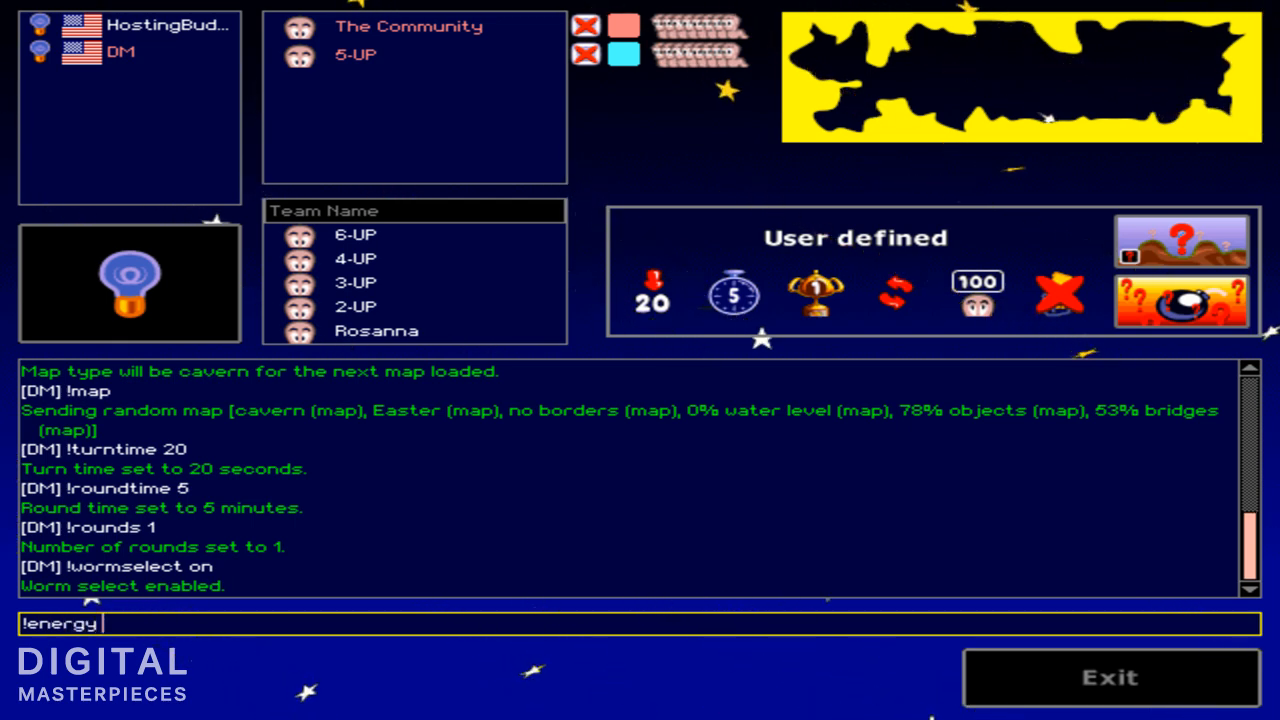
{"action": "key", "text": "Return"}
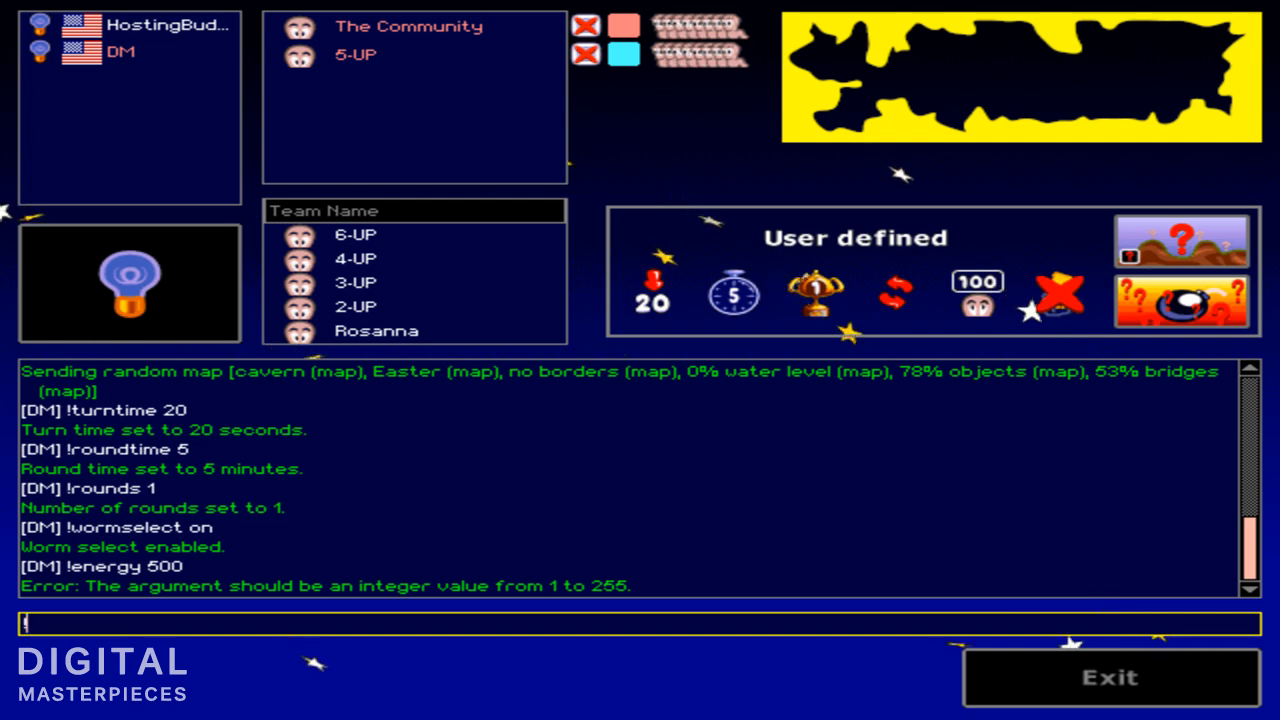
{"action": "type", "text": "!ene"}
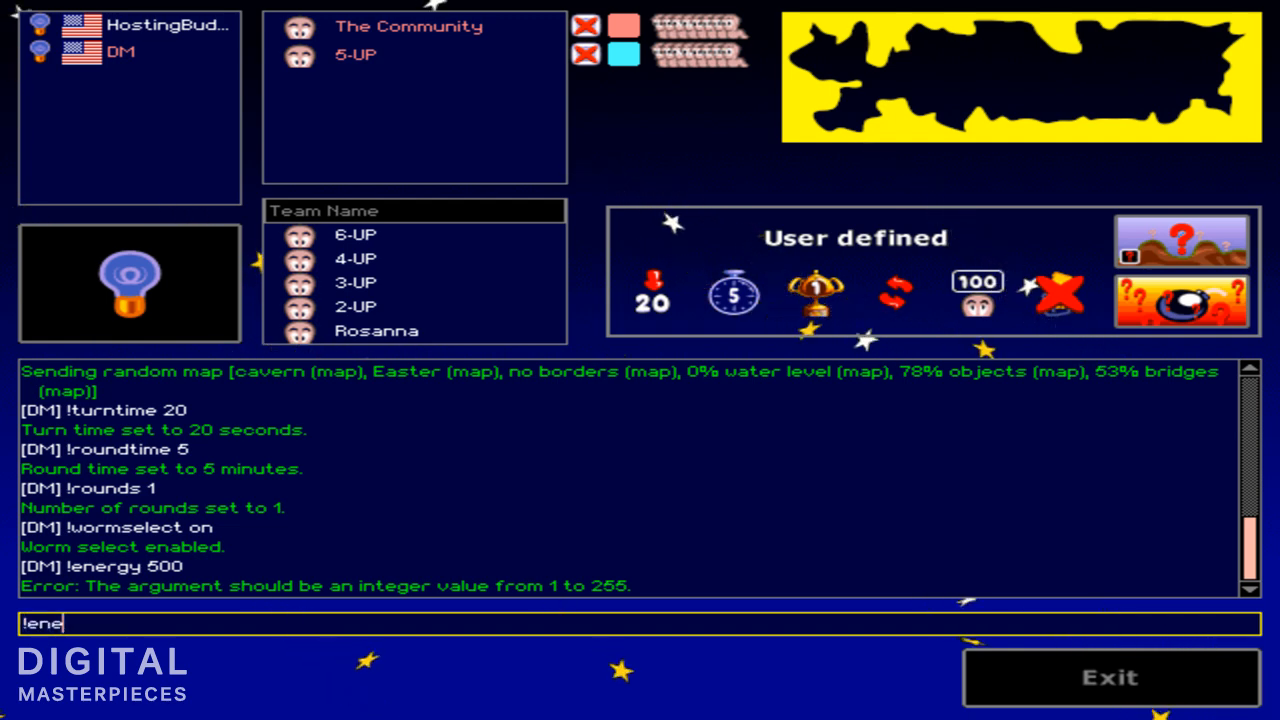
{"action": "key", "text": "Return"}
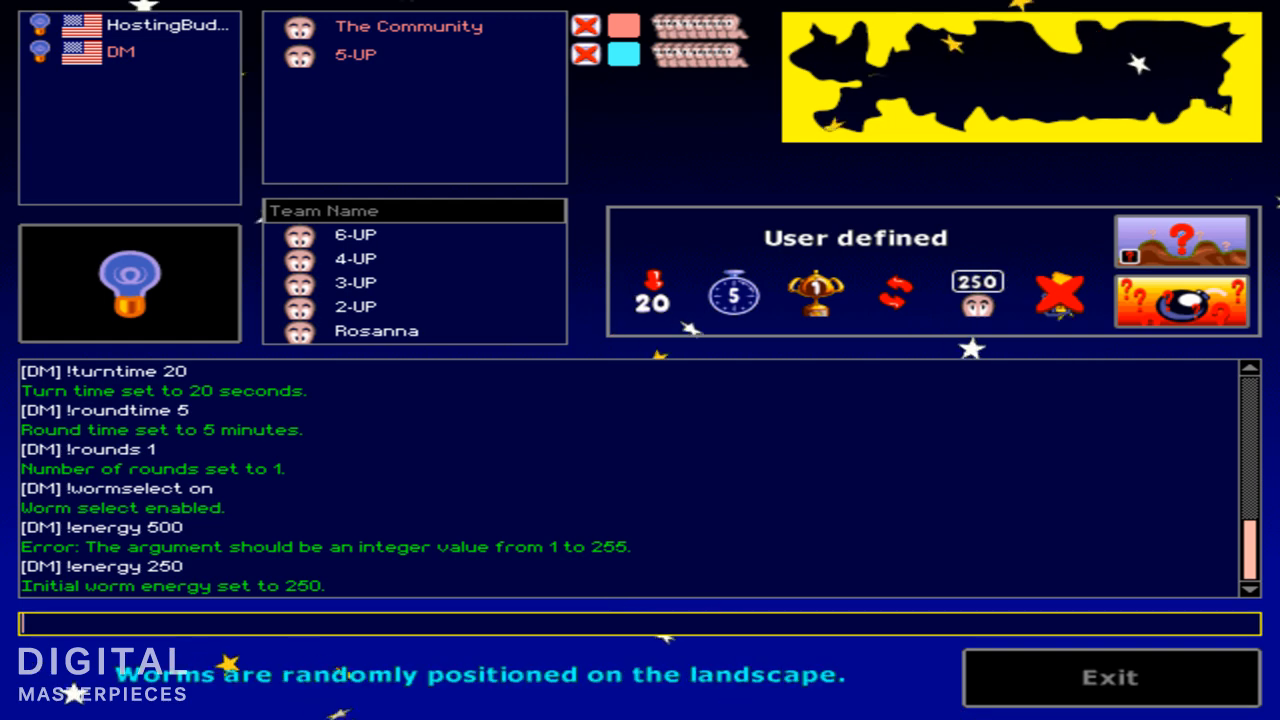
{"action": "left_click", "coordinate": [1056, 291]}
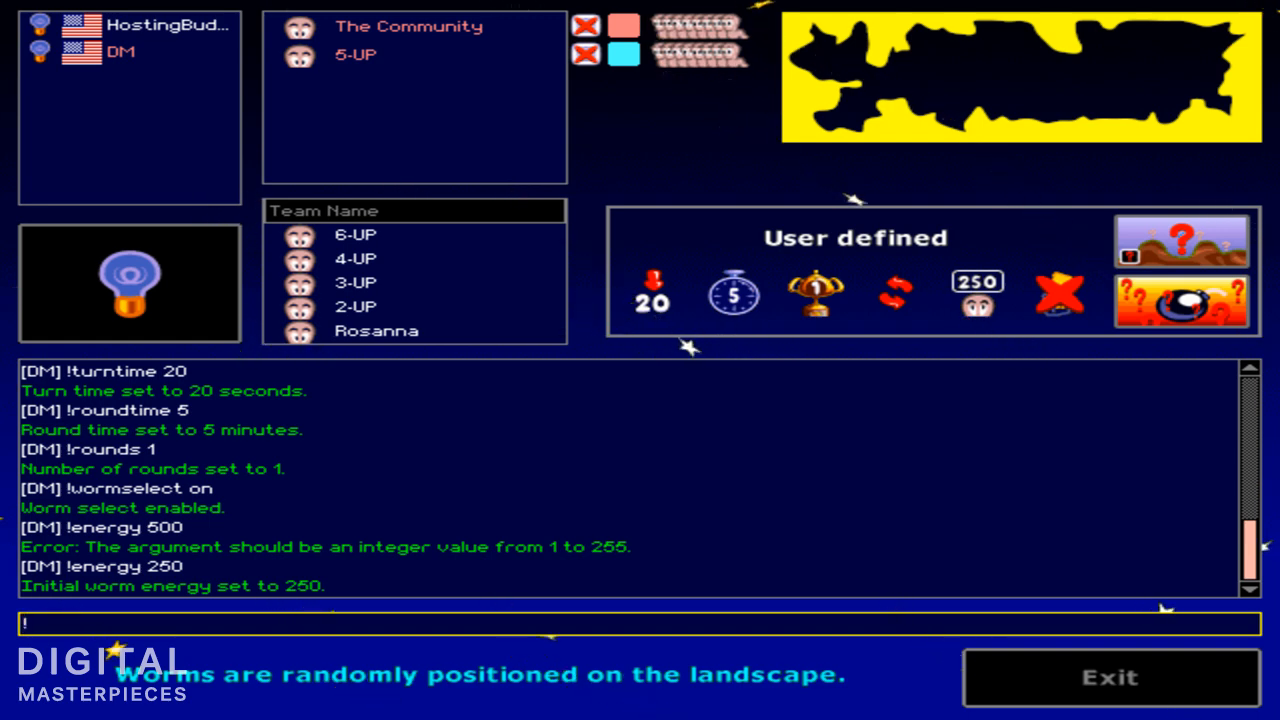
- Send '!teleport on' in chat so players place their own worms
{"action": "type", "text": "!teleport"}
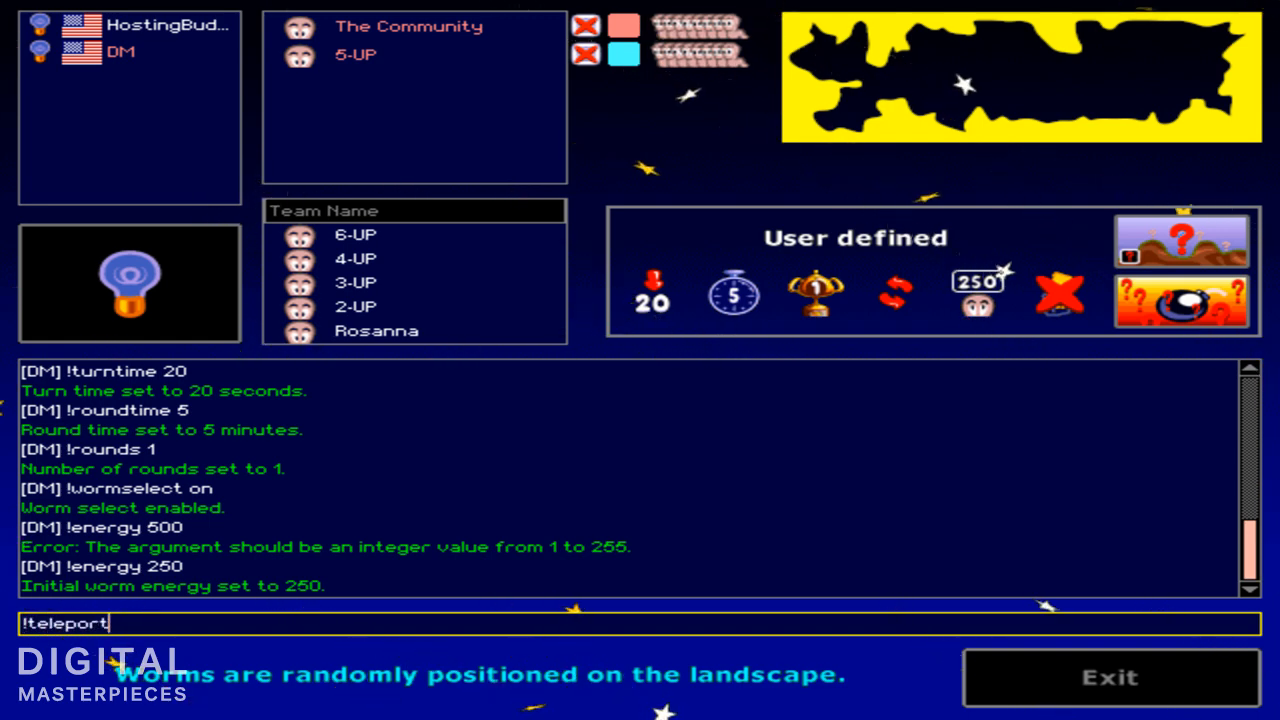
{"action": "type", "text": "on"}
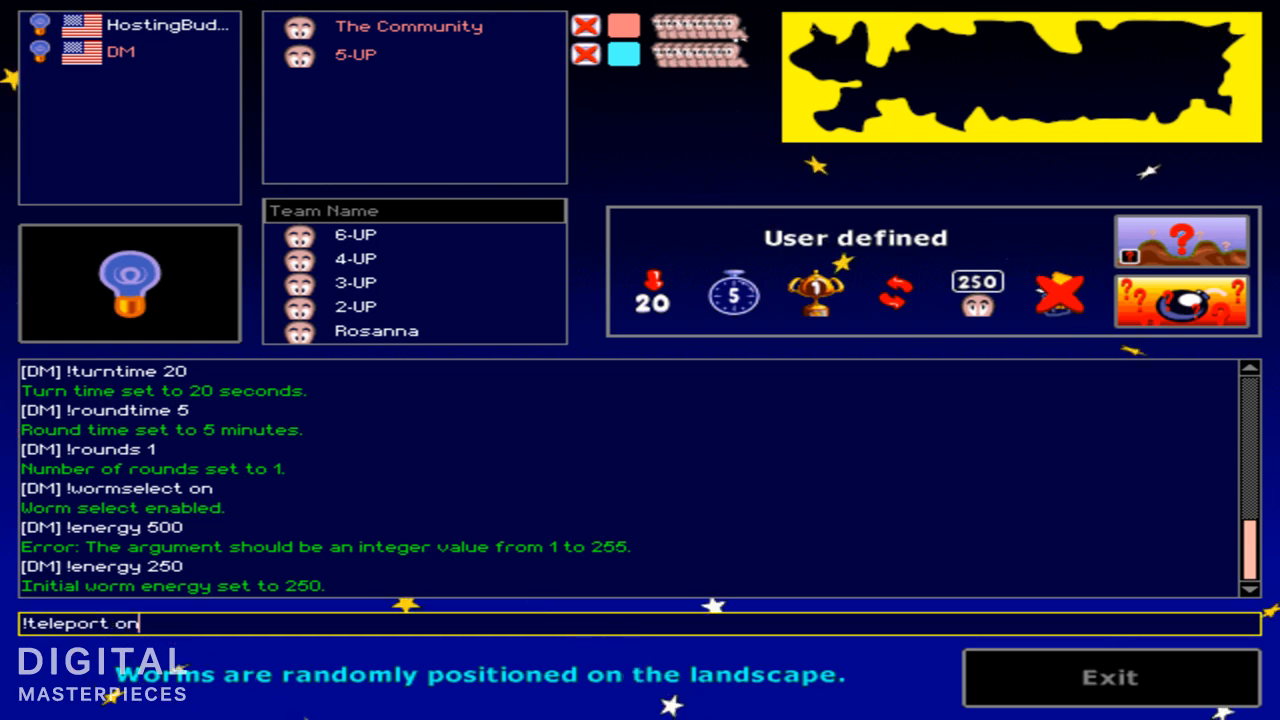
{"action": "key", "text": "Return"}
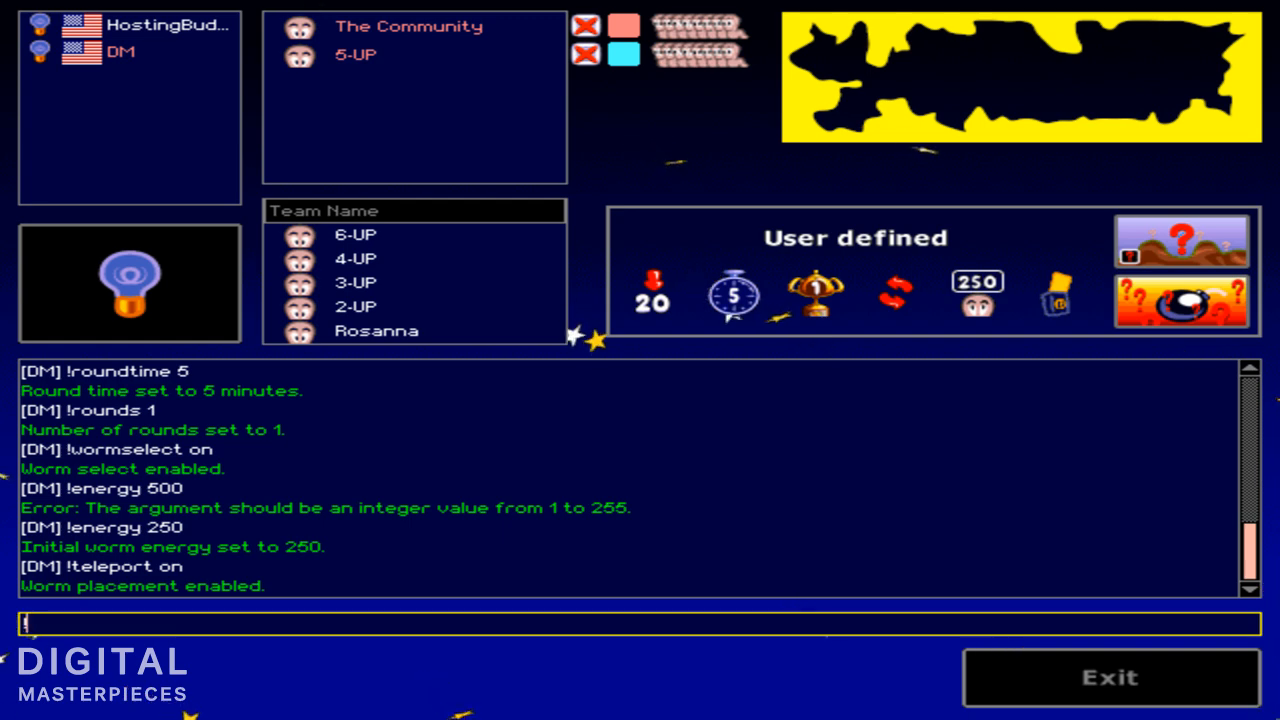
- Send '!showtime on' in chat to display the round time in game
{"action": "type", "text": "!shou"}
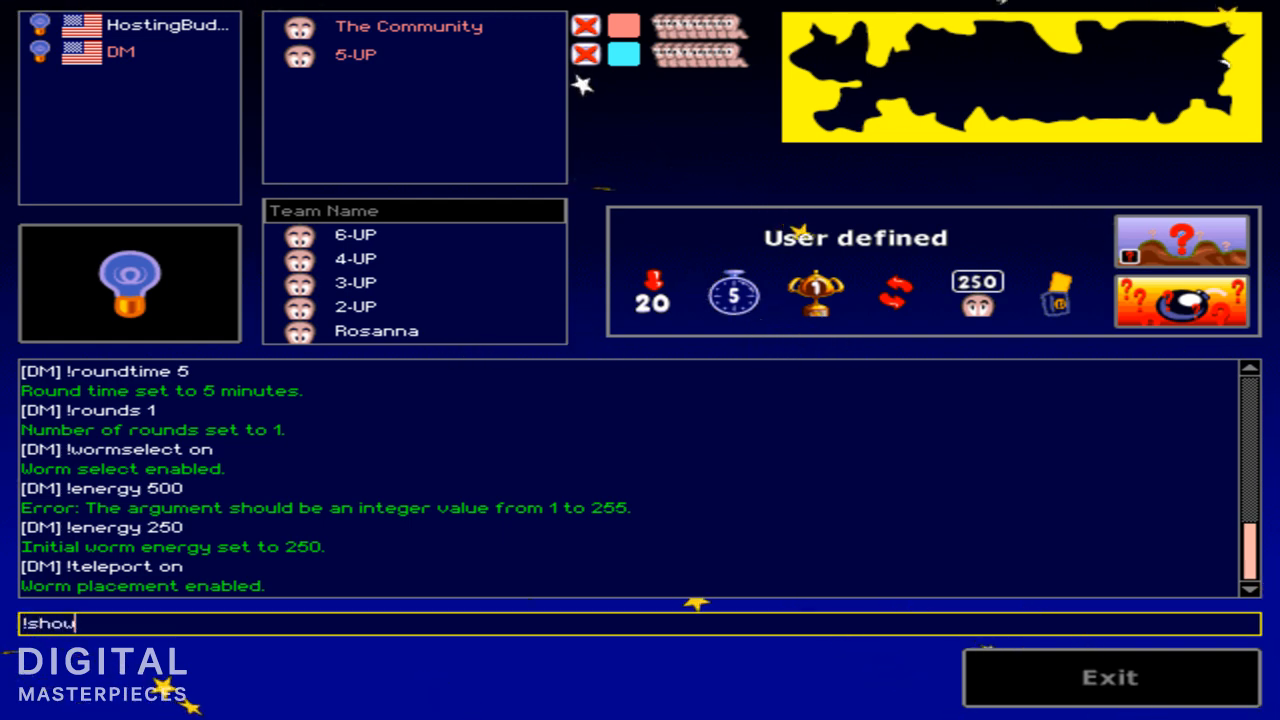
{"action": "type", "text": "time"}
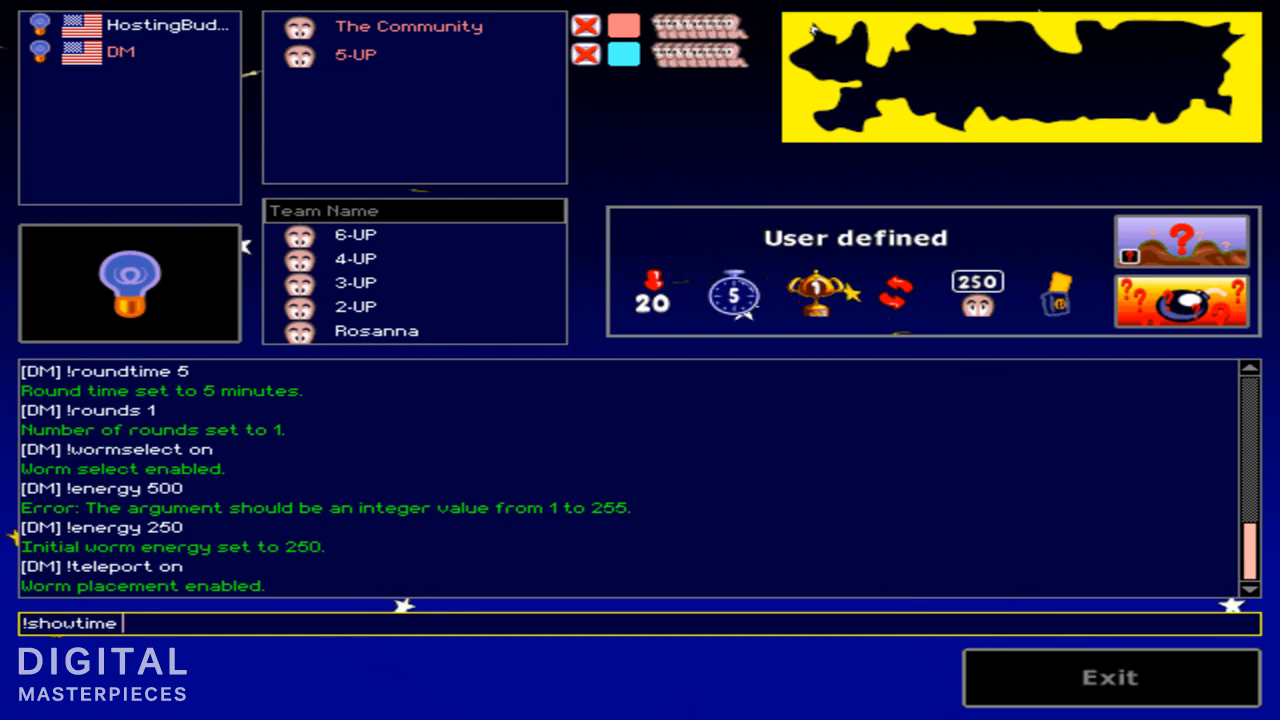
{"action": "type", "text": "on"}
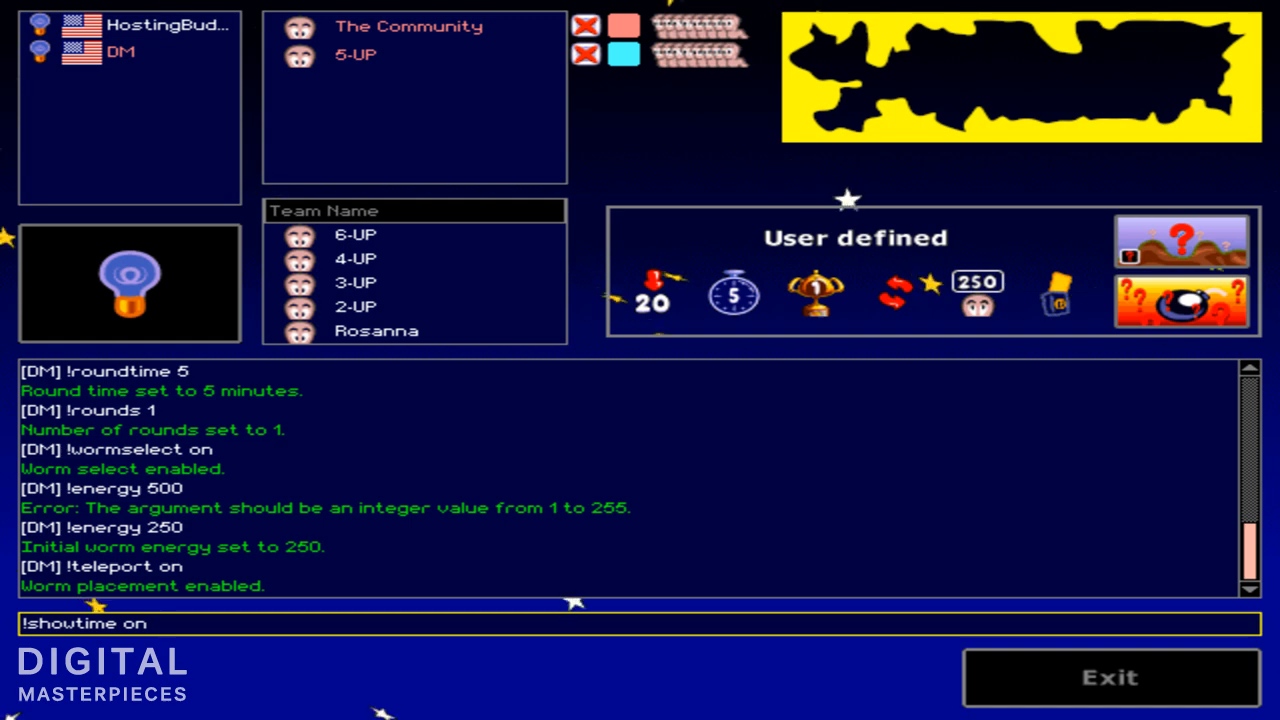
{"action": "key", "text": "Return"}
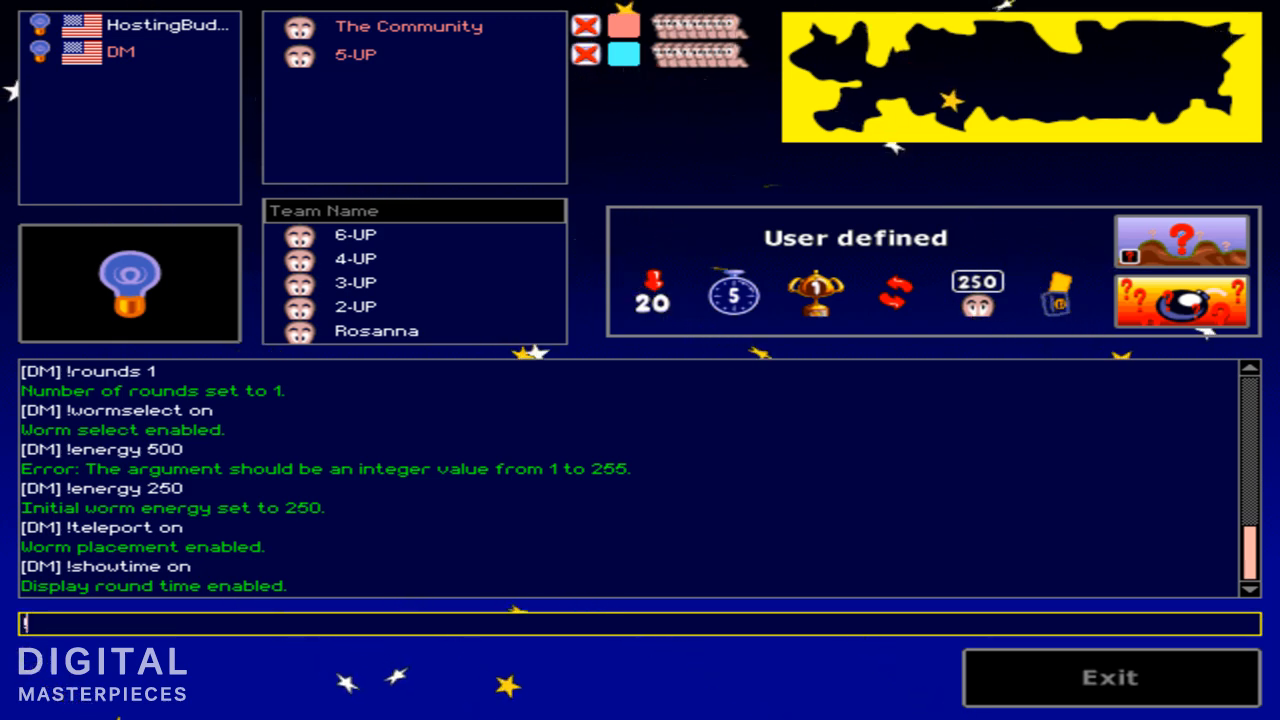
- Set sudden death to nuke, then none, and finally classic (1 HP) via chat
{"action": "type", "text": "!sudden"}
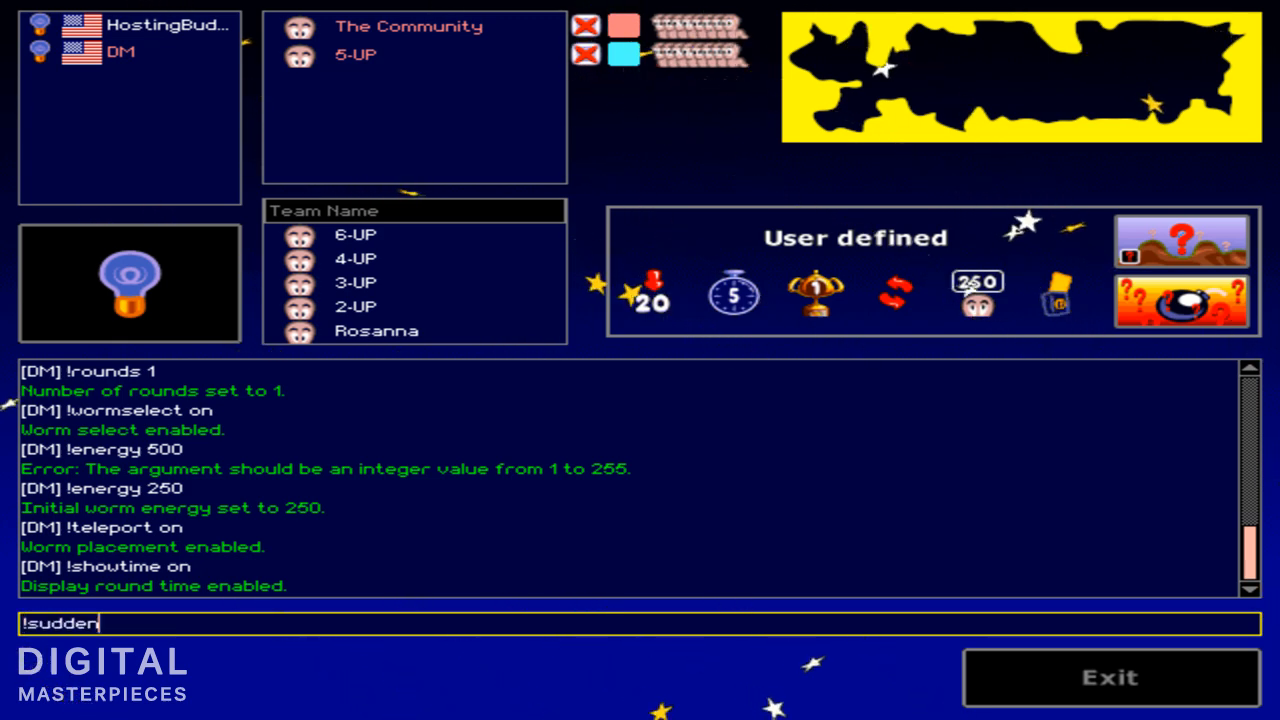
{"action": "type", "text": "death"}
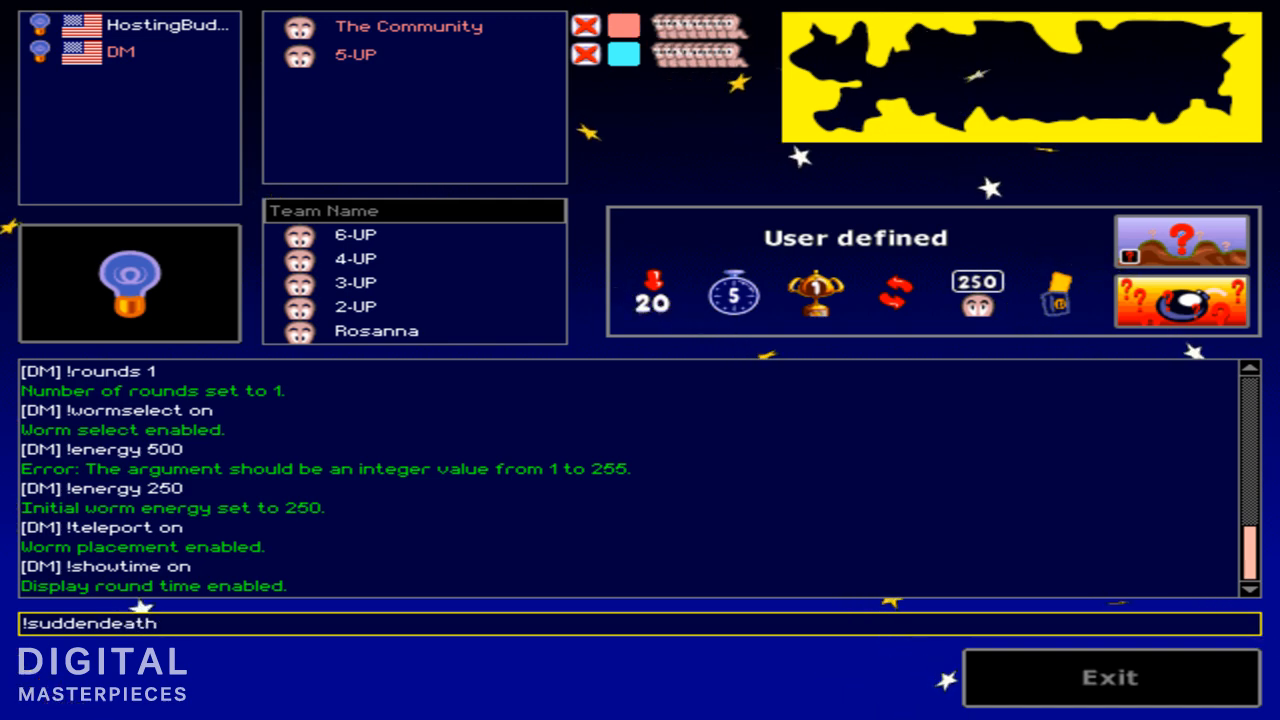
{"action": "key", "text": "Return"}
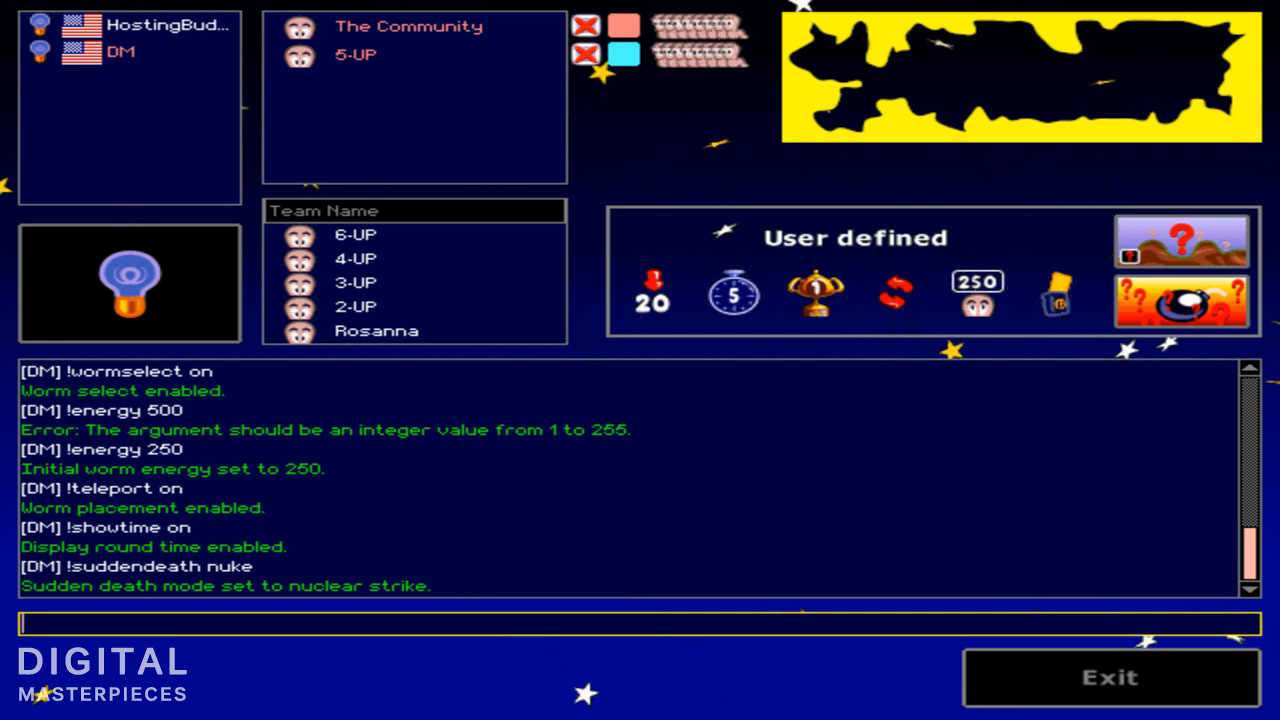
{"action": "type", "text": "!suddendeath"}
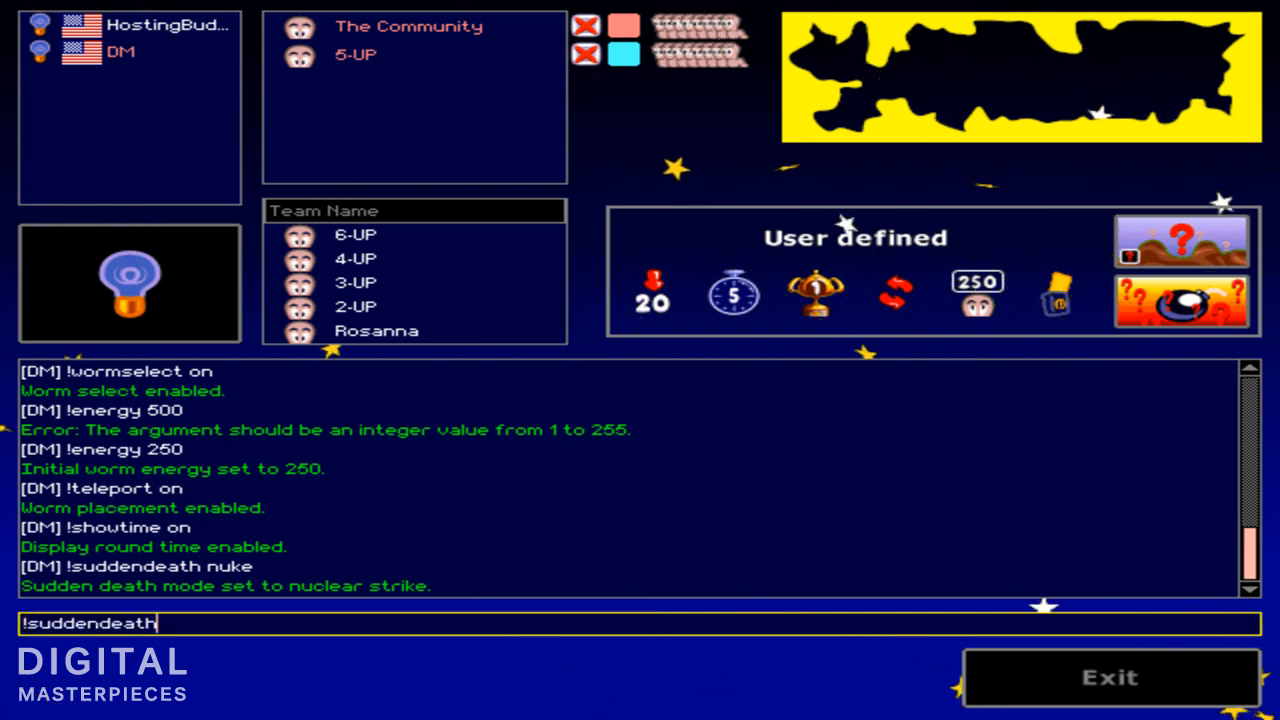
{"action": "type", "text": "non"}
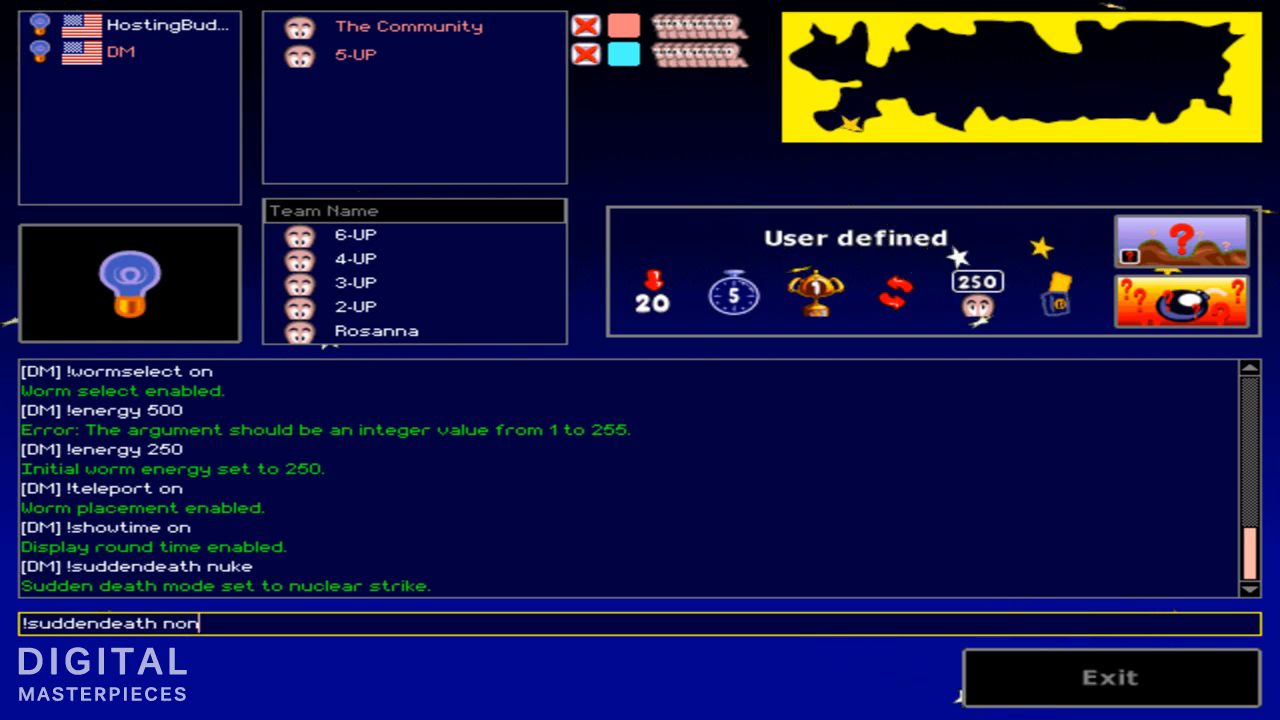
{"action": "key", "text": "Return"}
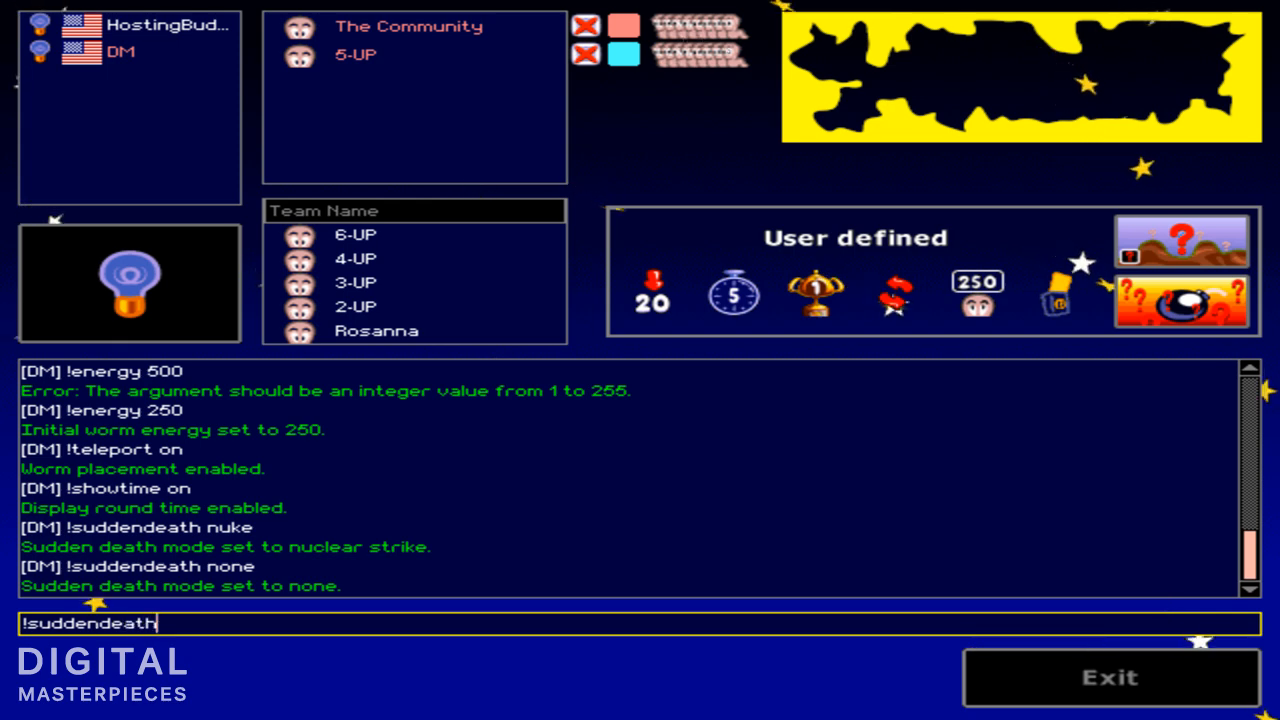
{"action": "type", "text": "classic"}
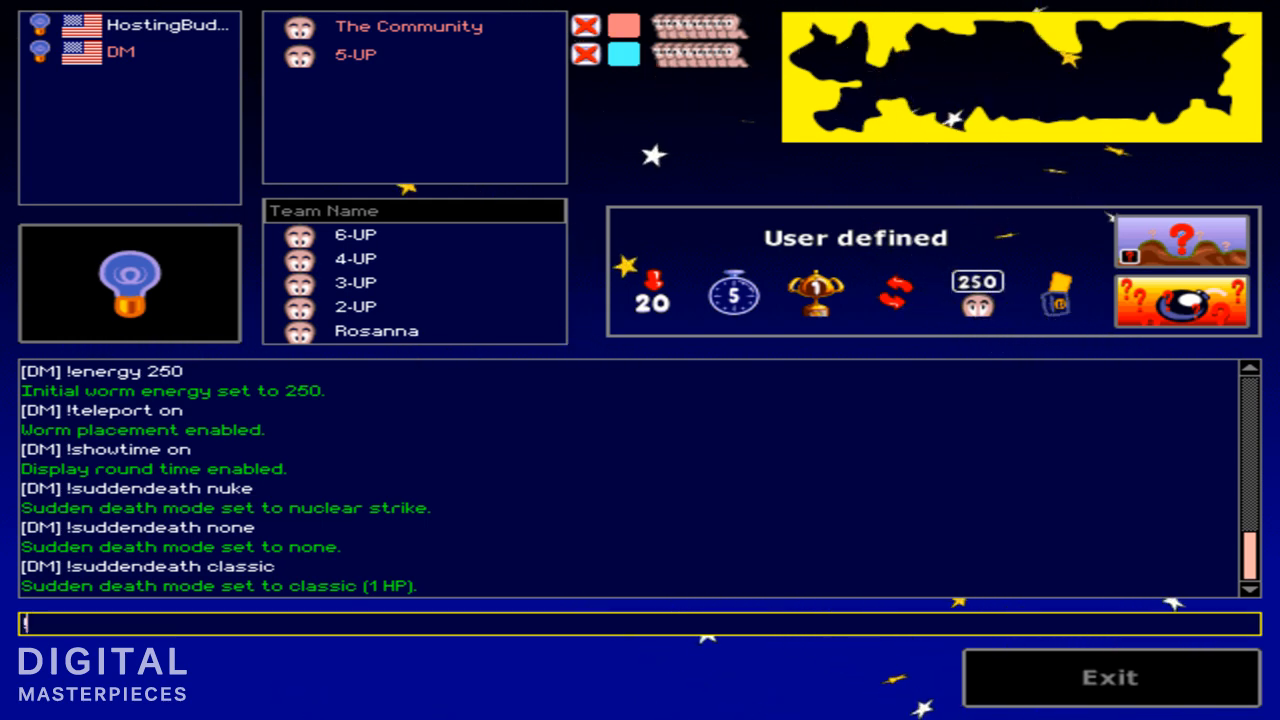
- Send '!blood on' in the lobby chat to enable blood effects
{"action": "type", "text": "!blo"}
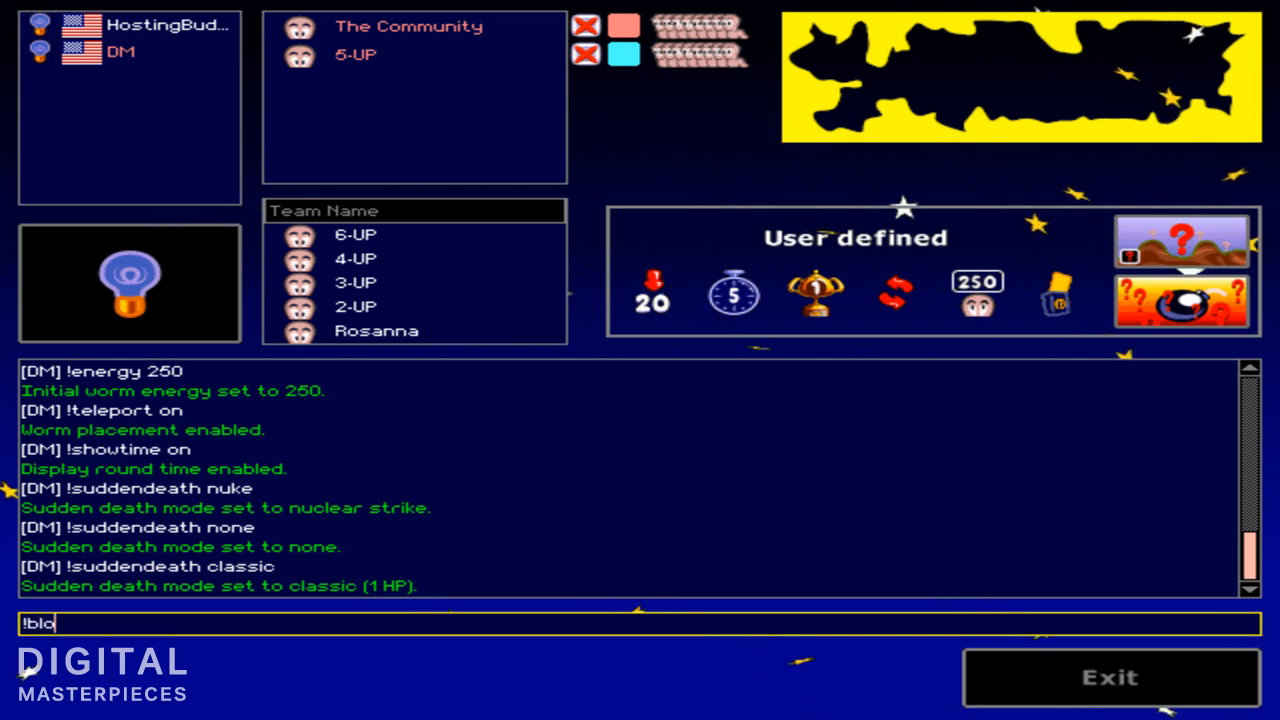
{"action": "type", "text": "od"}
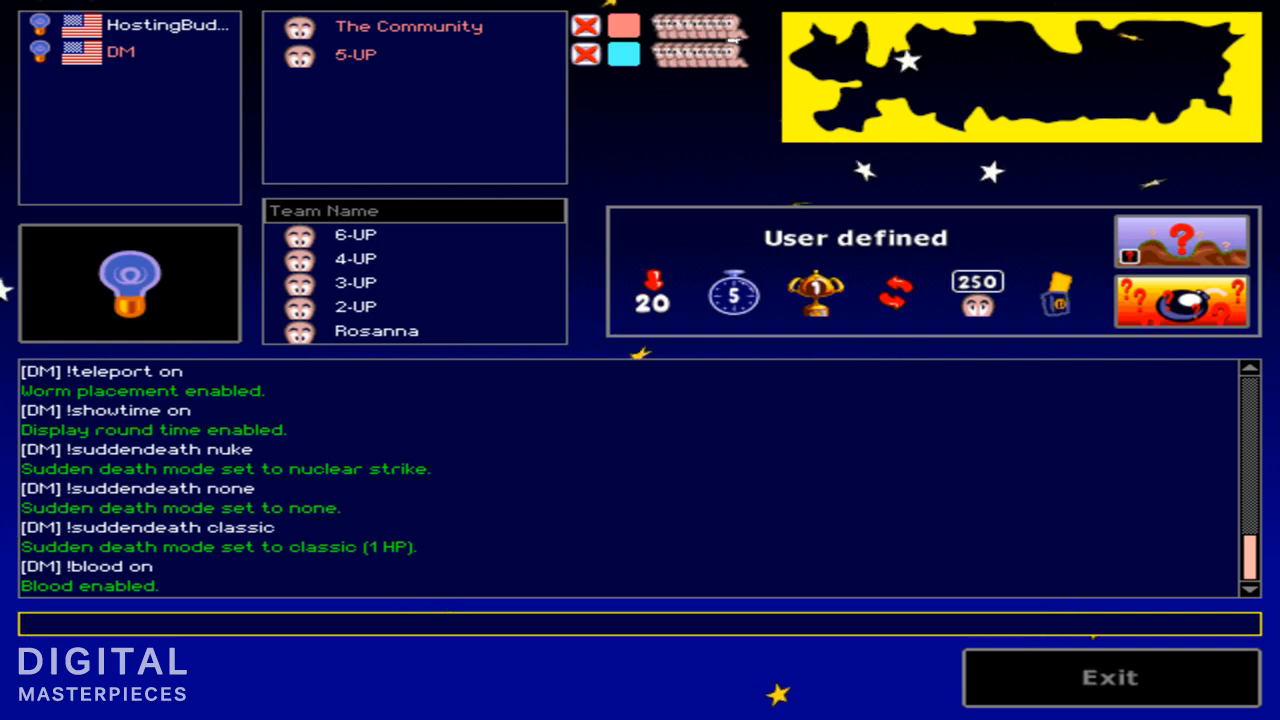
{"action": "mouse_move", "coordinate": [735, 70]}
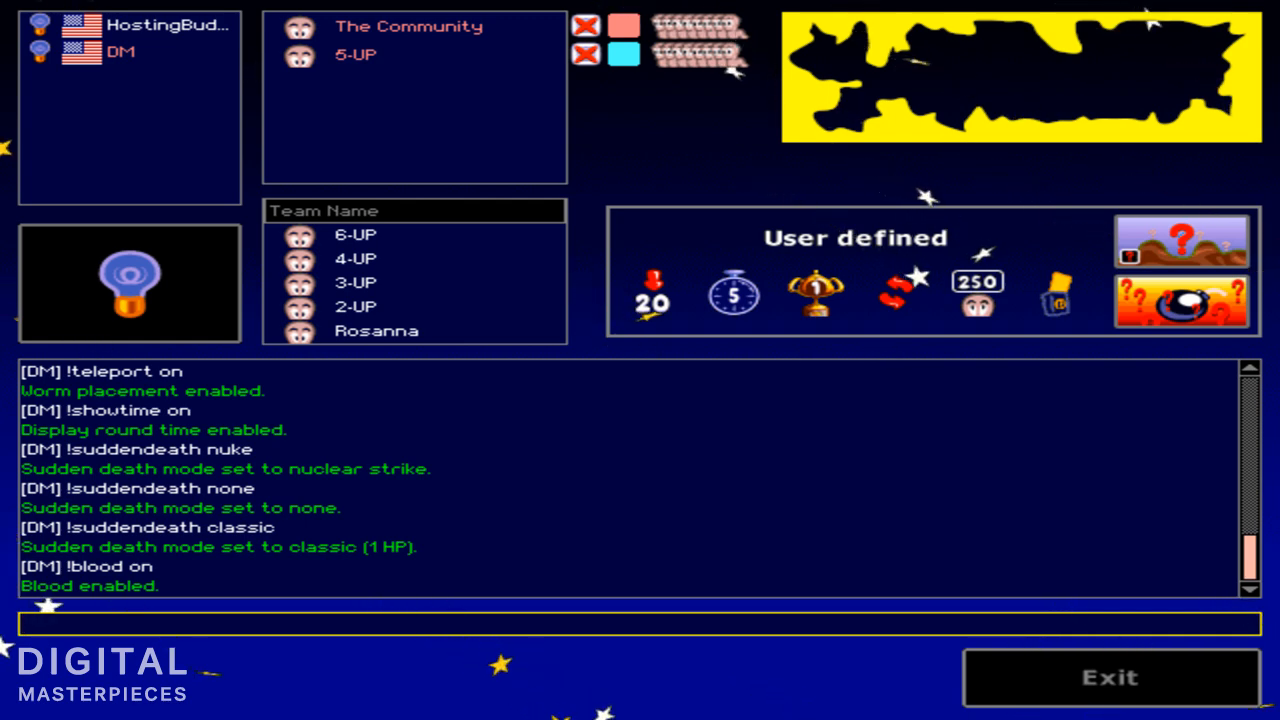